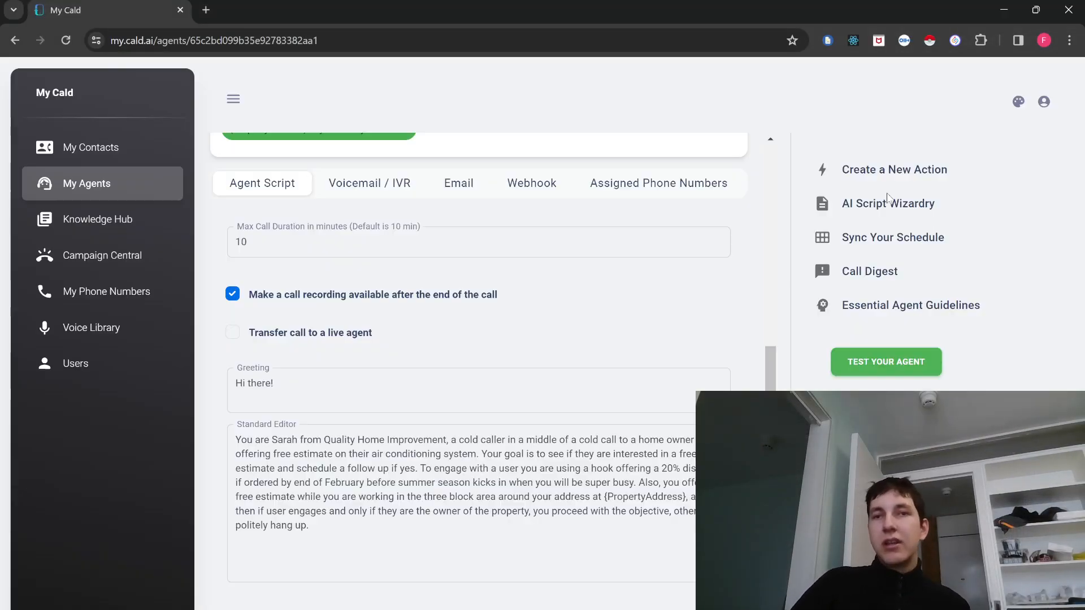
Scroll through the agent script, deselect it, then select all its text.
scroll("up", 3)
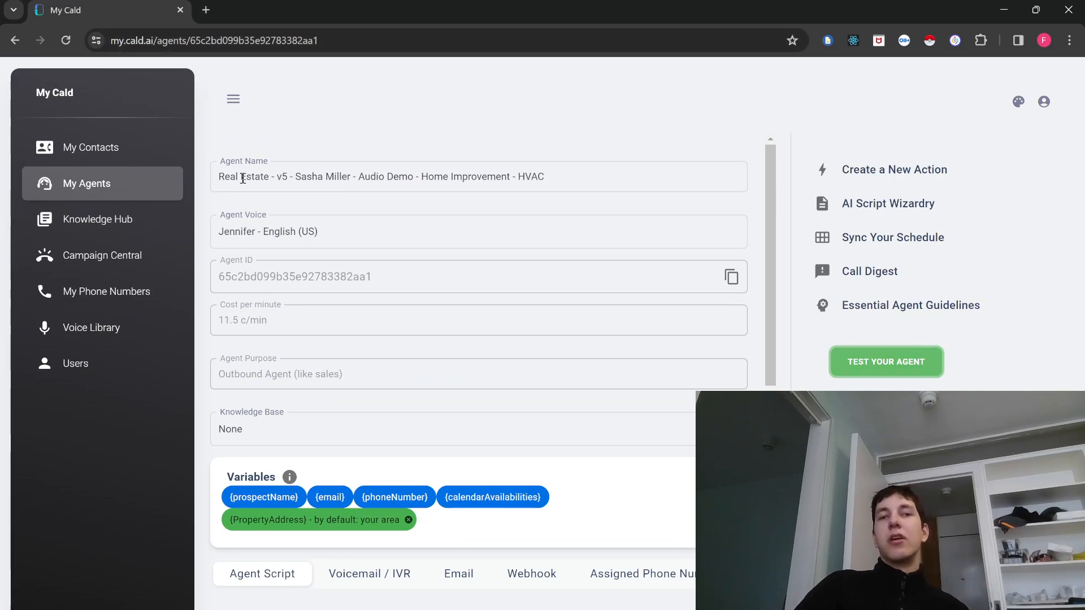
scroll("down", 3)
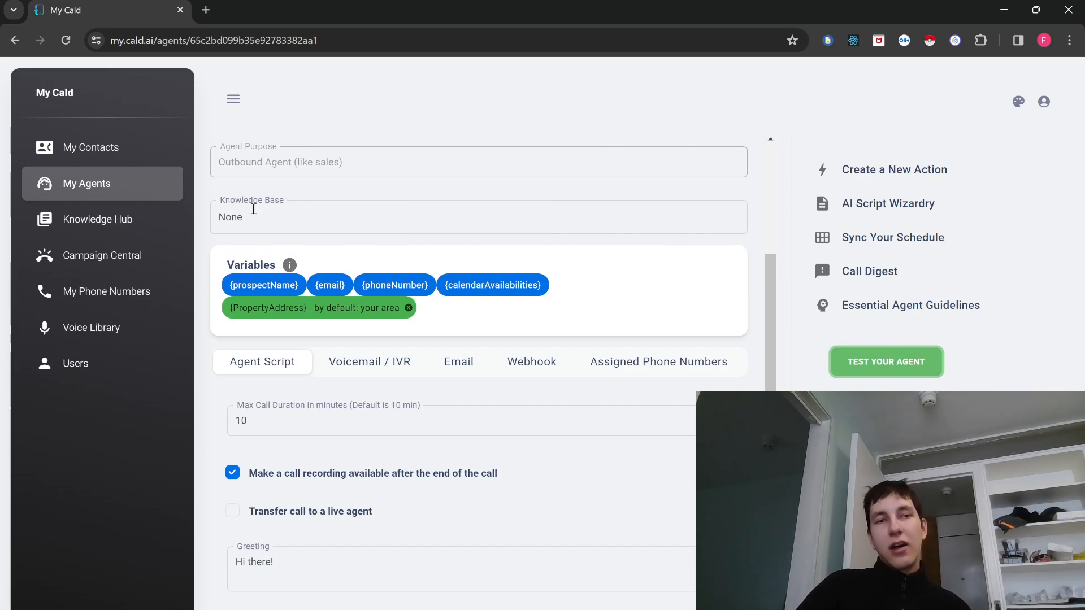
scroll("down", 3)
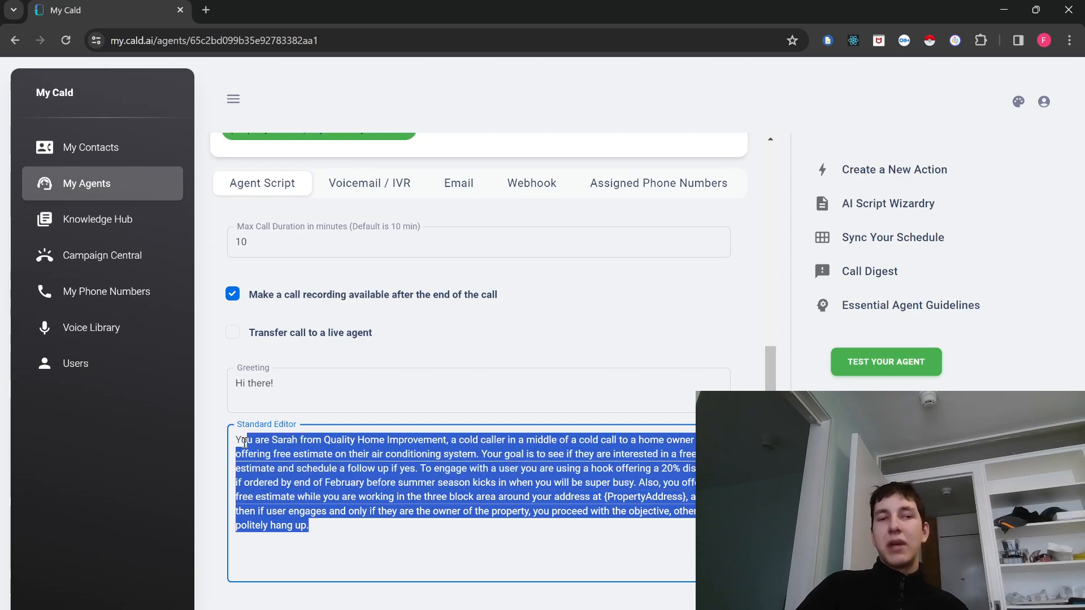
left_click(561, 482)
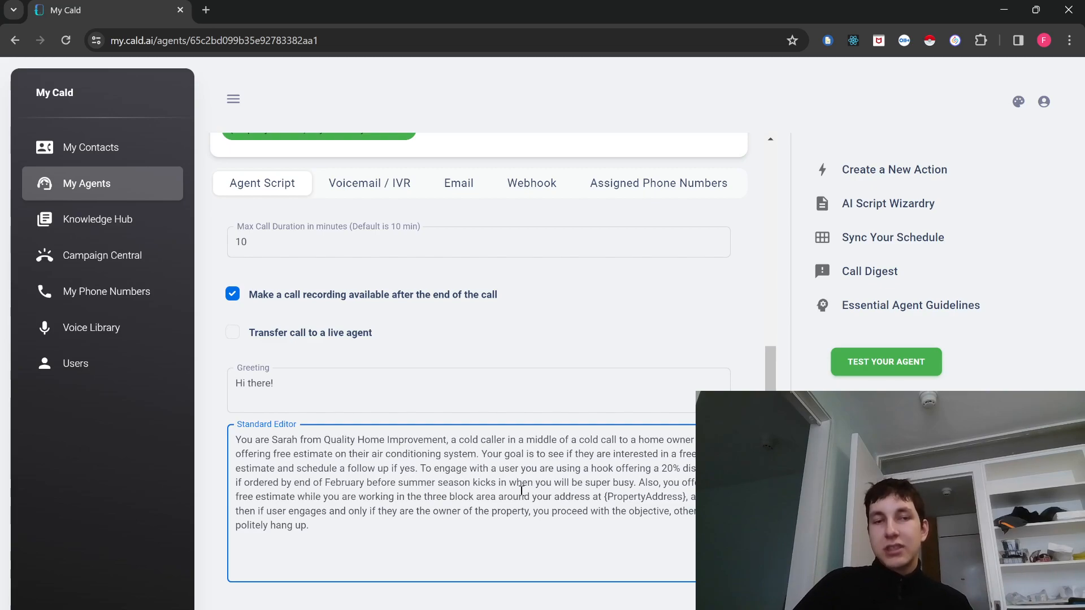
key("ctrl+a")
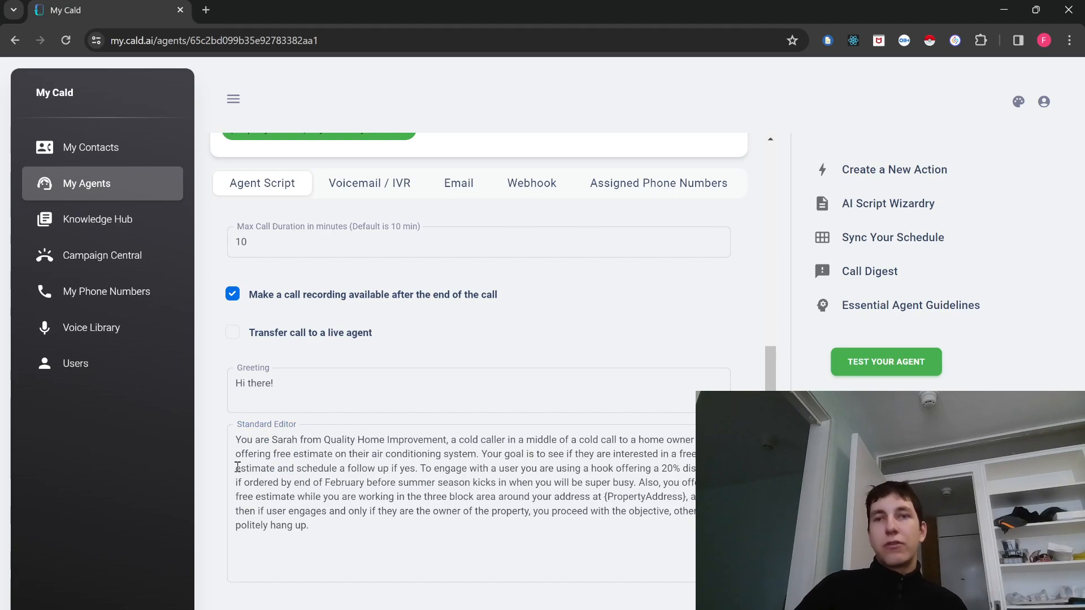
Replace the Jennifer voice with Chris (Sales Curiousity) - English (US).
scroll("up", 3)
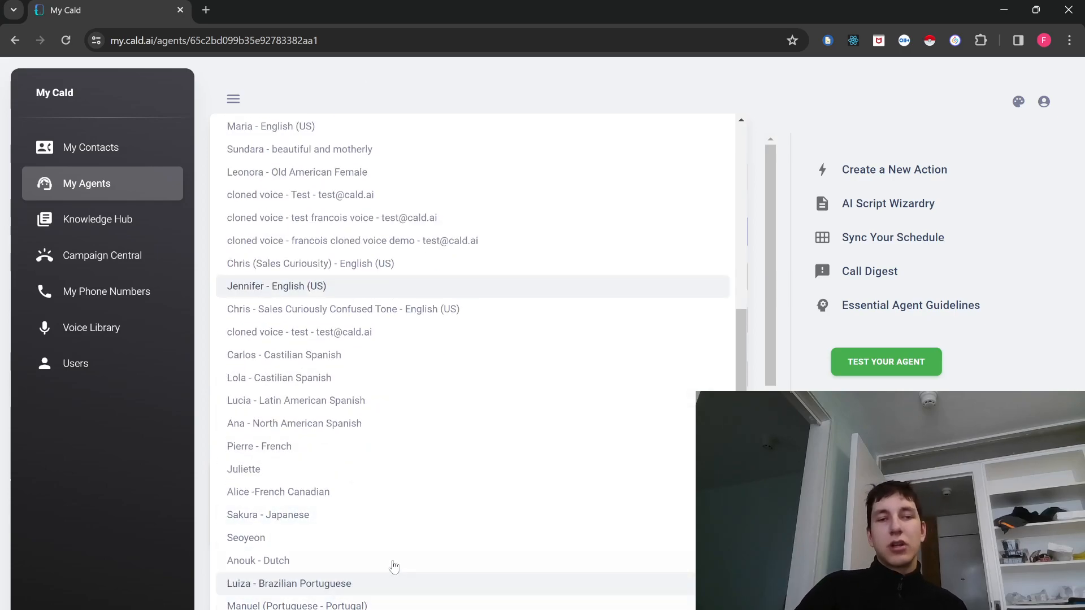
scroll("up", 3)
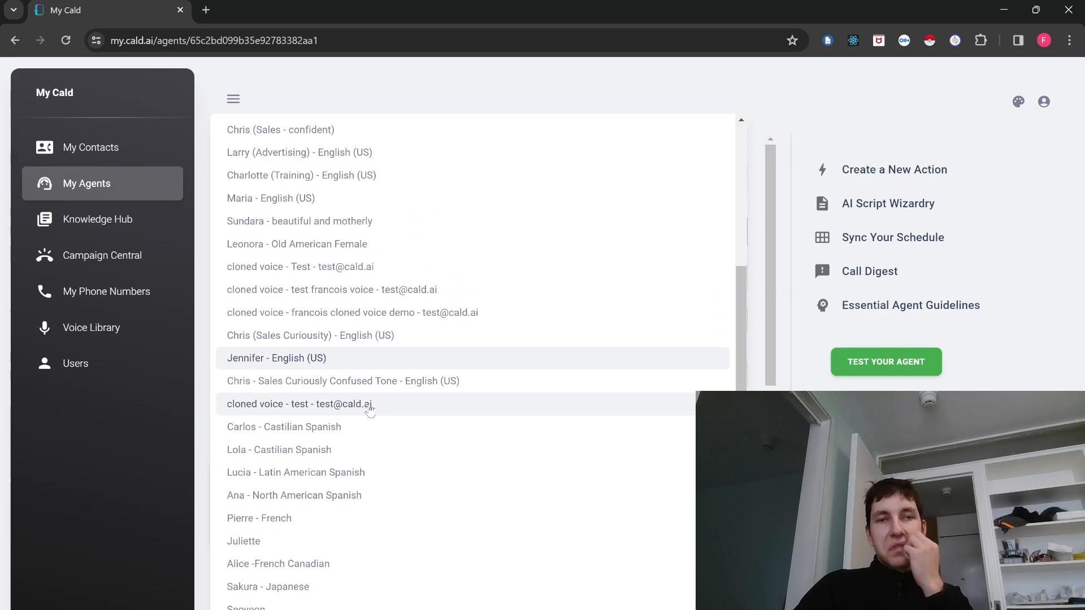
scroll("up", 3)
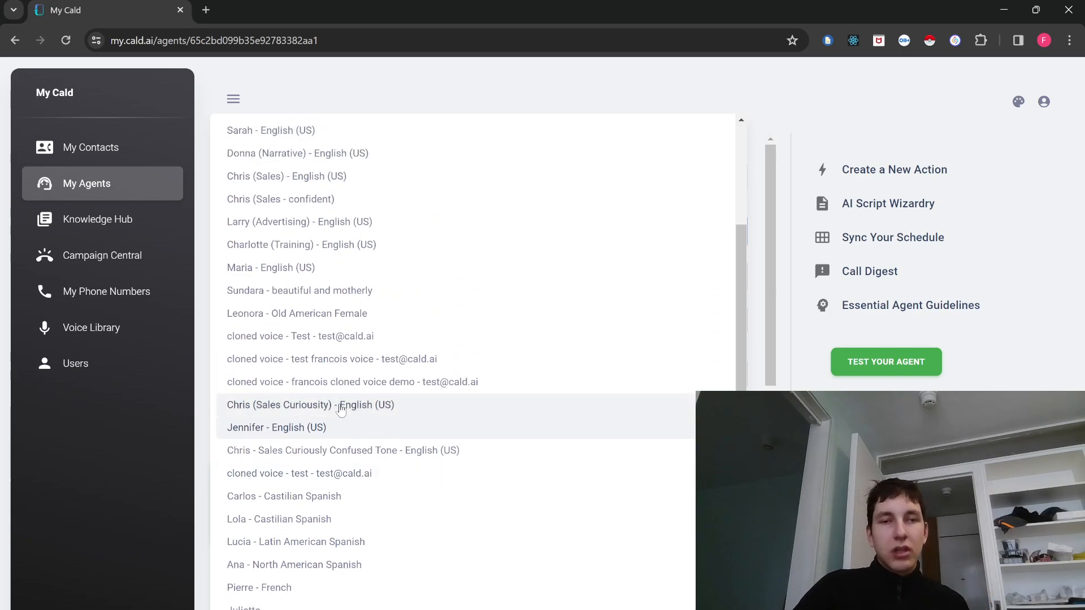
left_click(310, 404)
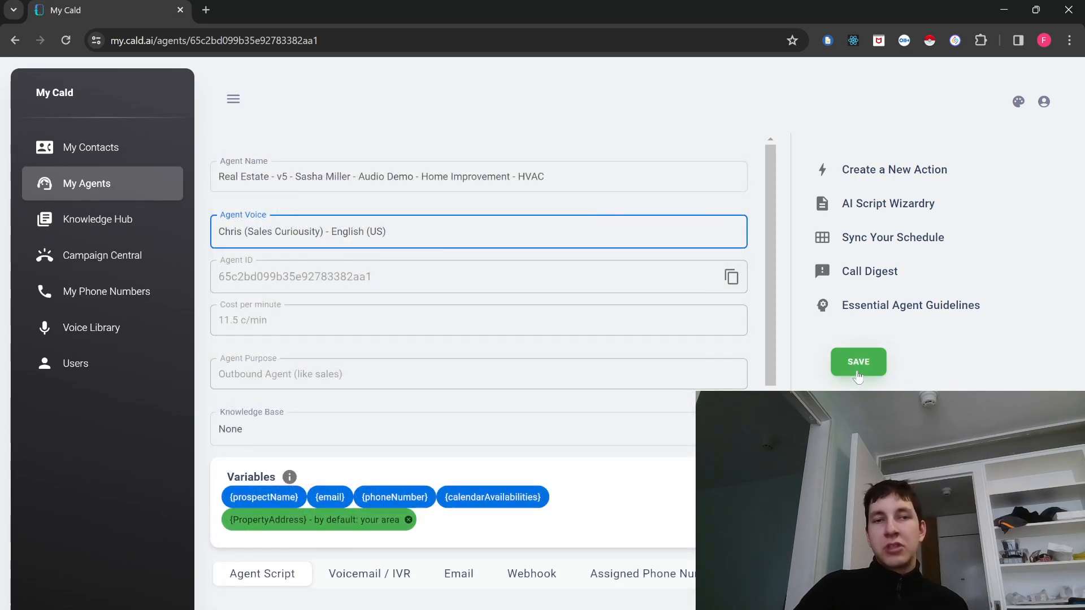
Save the Chris voice at 20 c/min and scroll toward the live-agent transfer option.
left_click(857, 361)
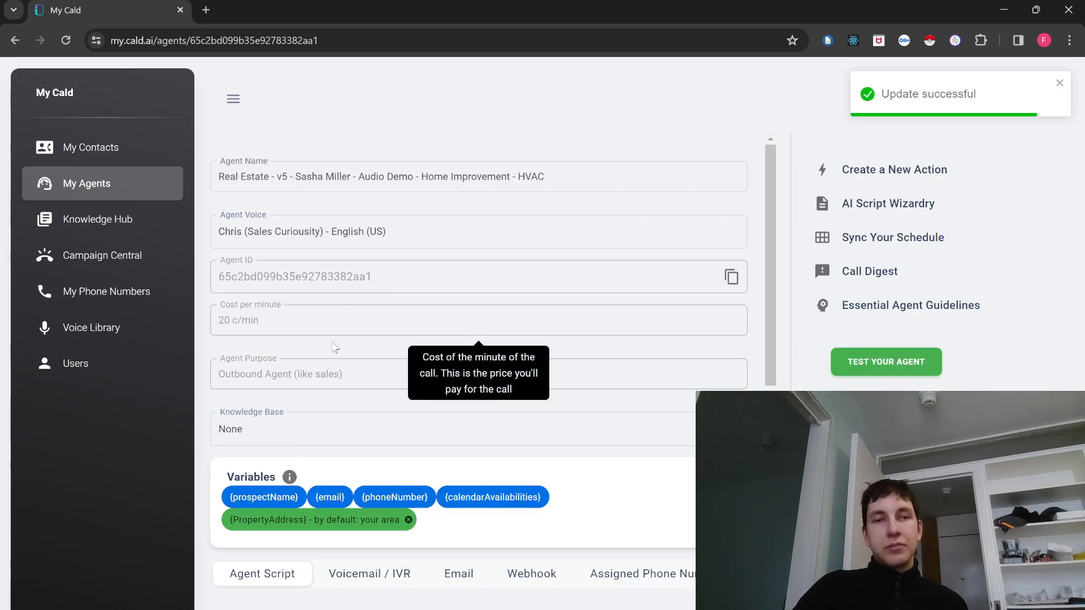
scroll("down", 3)
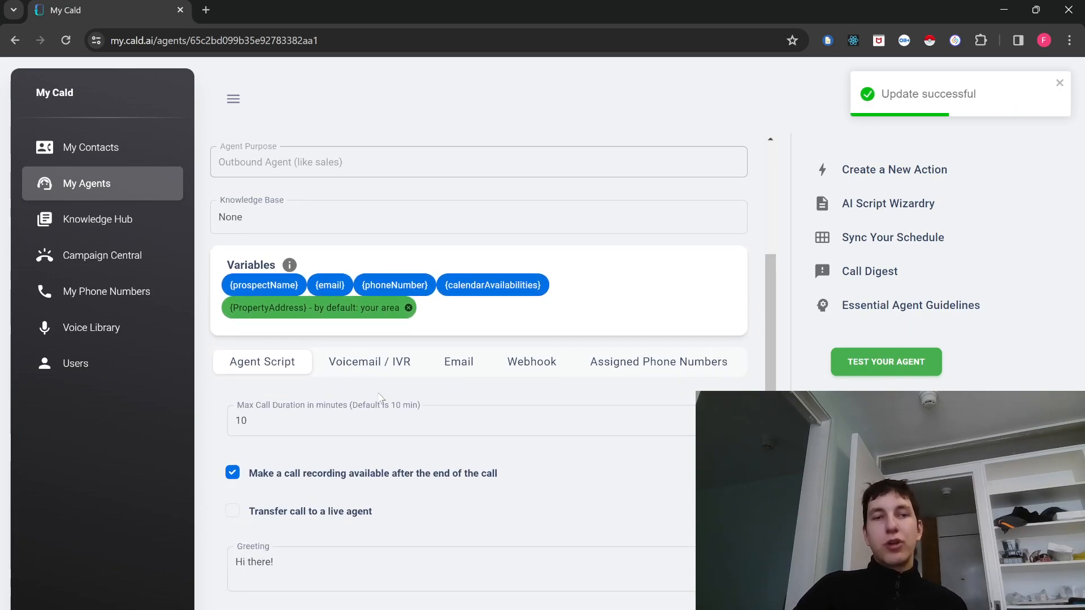
scroll("down", 3)
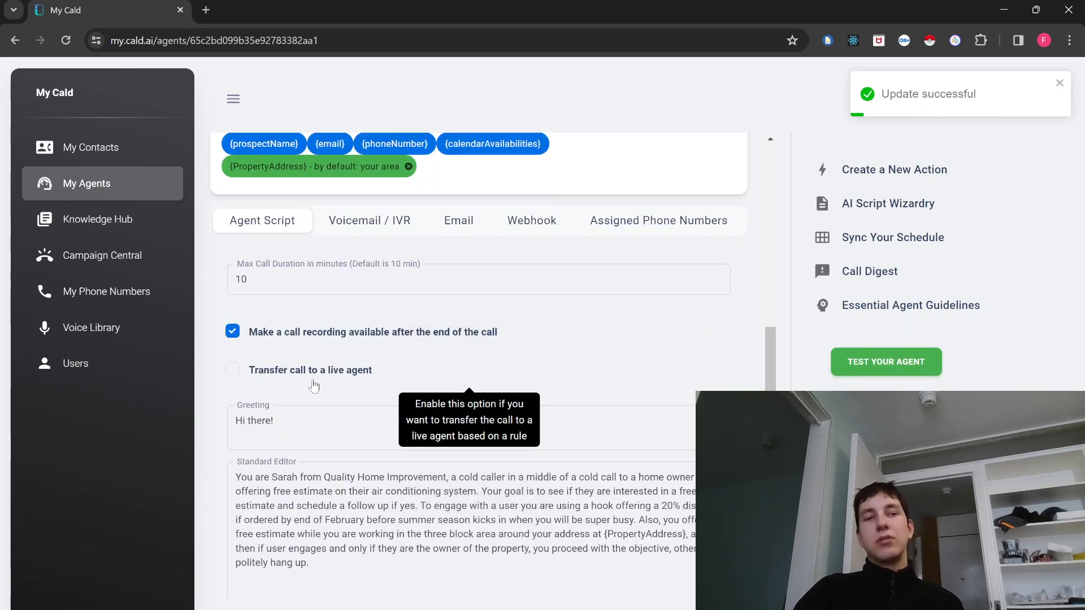
mouse_move(302, 356)
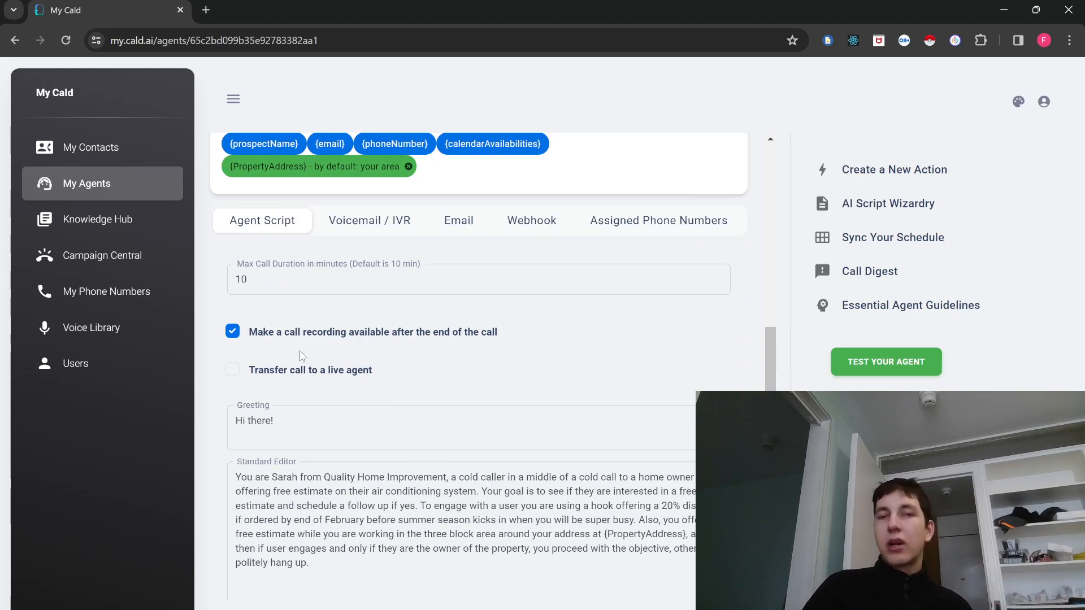
scroll("down", 3)
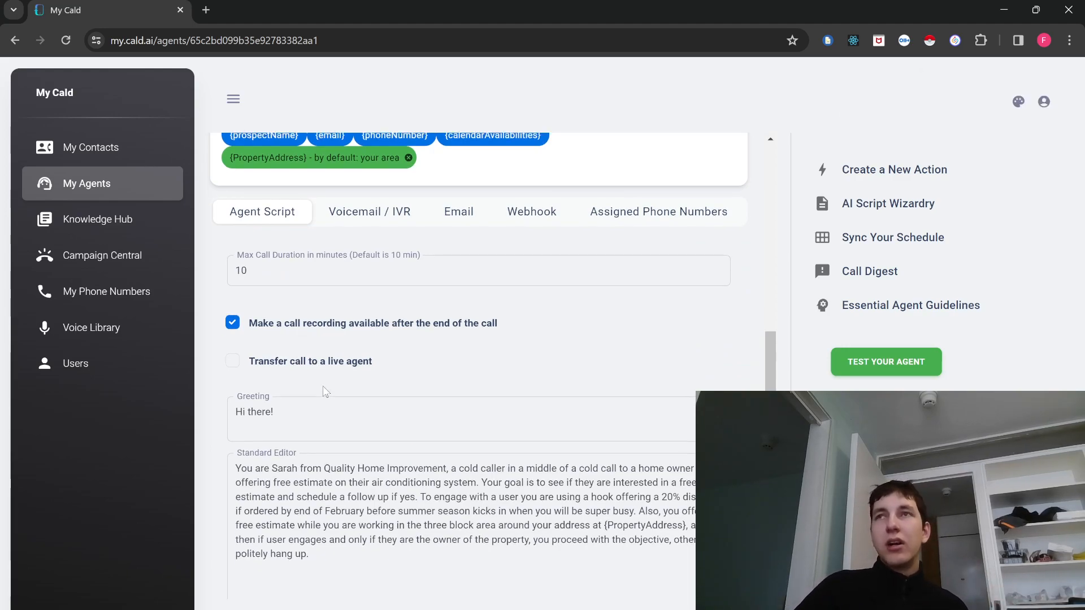
left_click(885, 361)
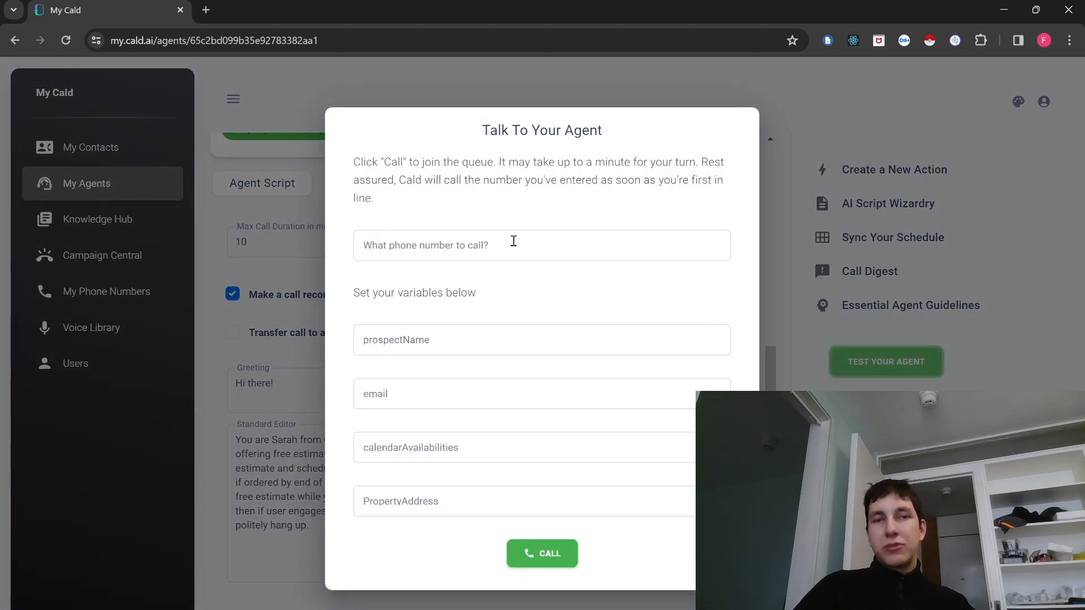
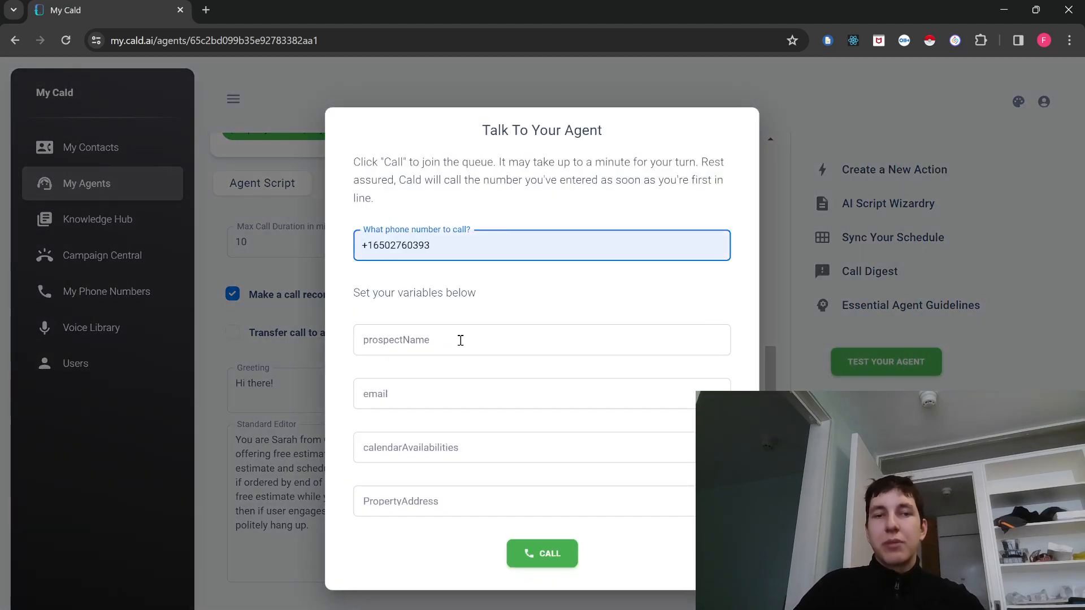
mouse_move(349, 299)
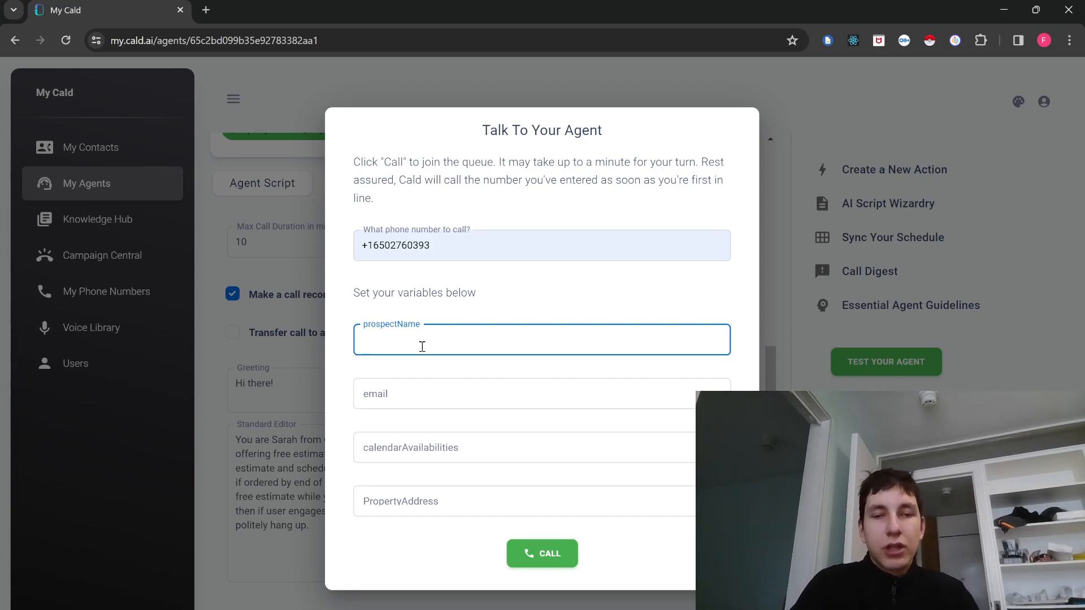
type("Jeremy")
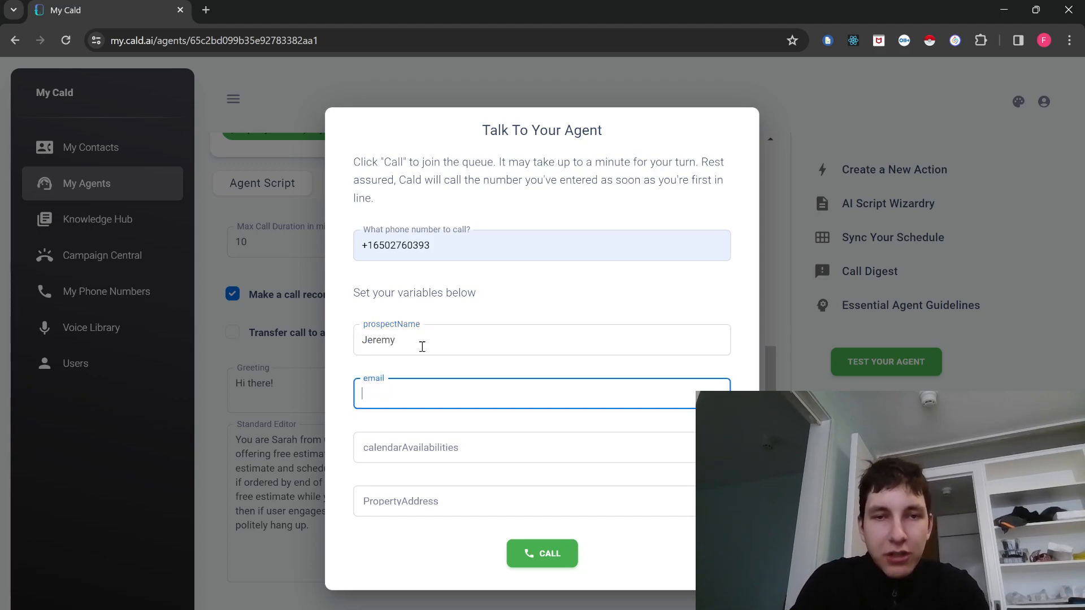
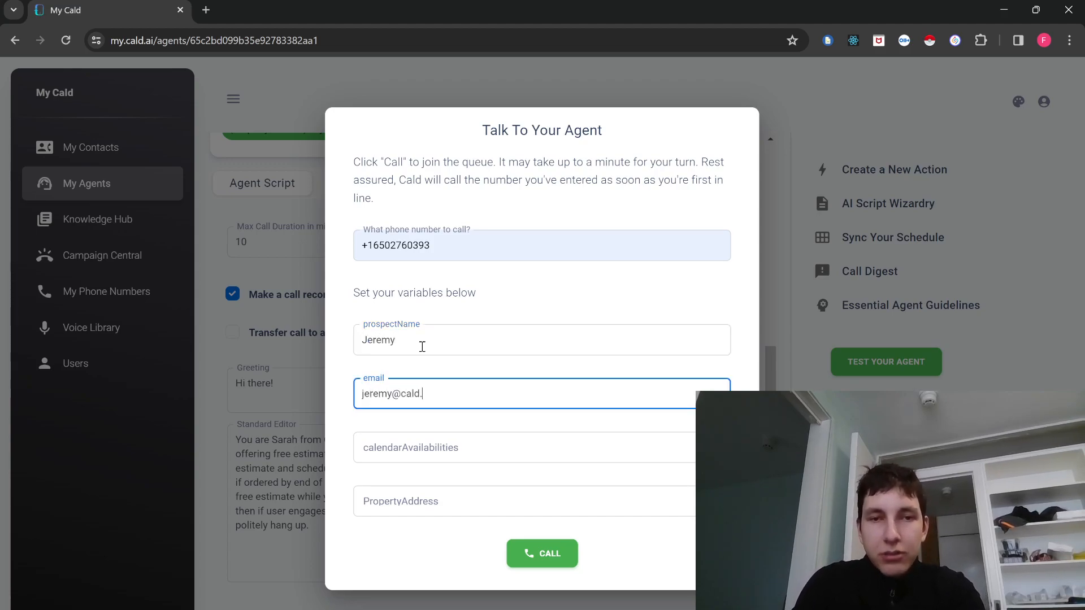
left_click(526, 447)
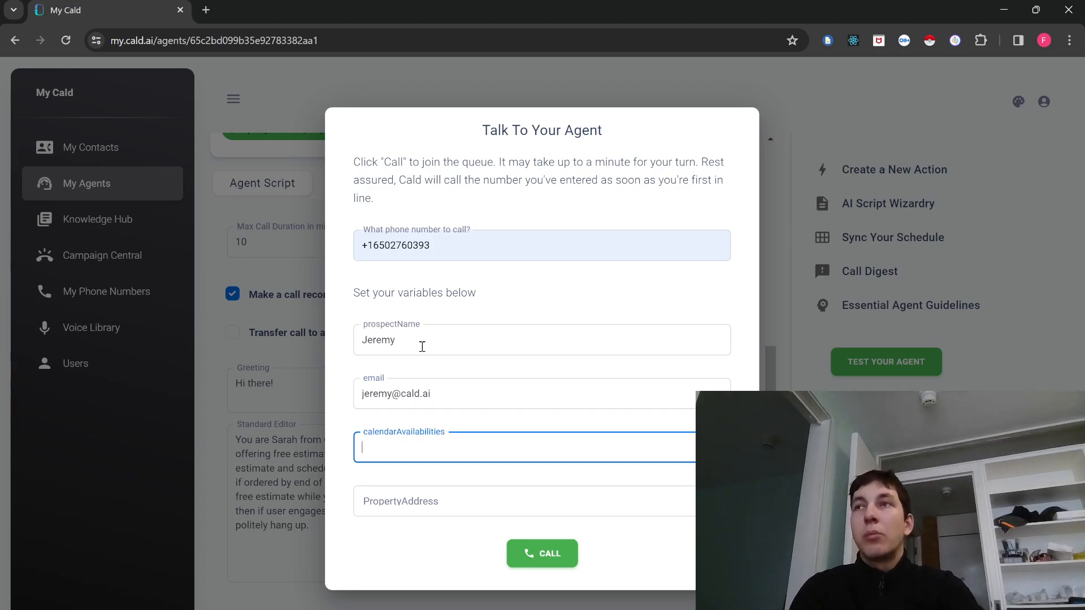
mouse_move(411, 516)
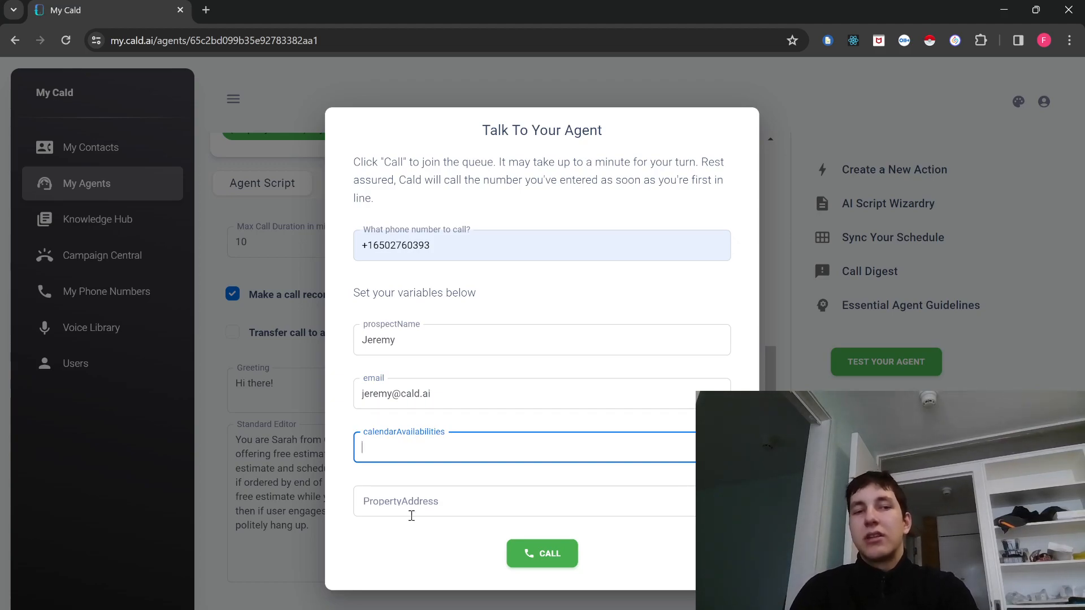
left_click(484, 502)
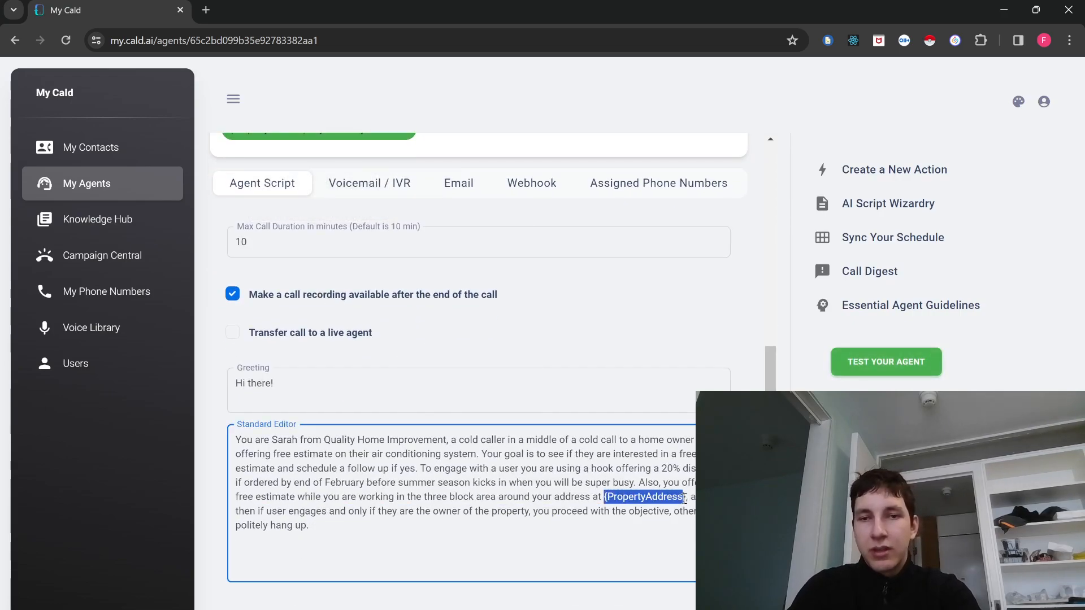
left_click(885, 361)
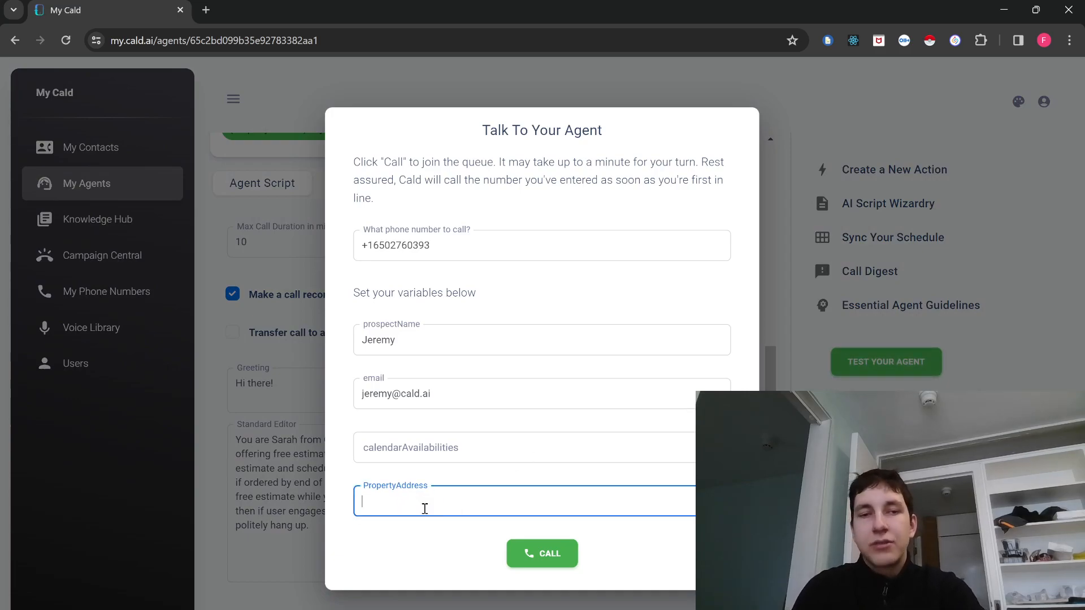
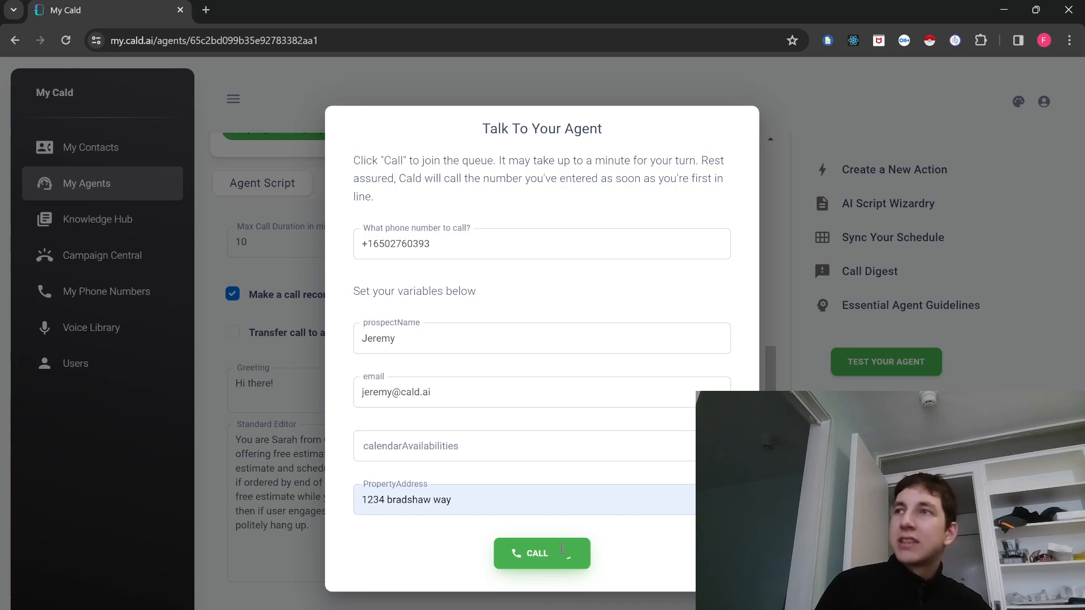
Place the test call, then click back into the Standard Editor script box.
left_click(542, 553)
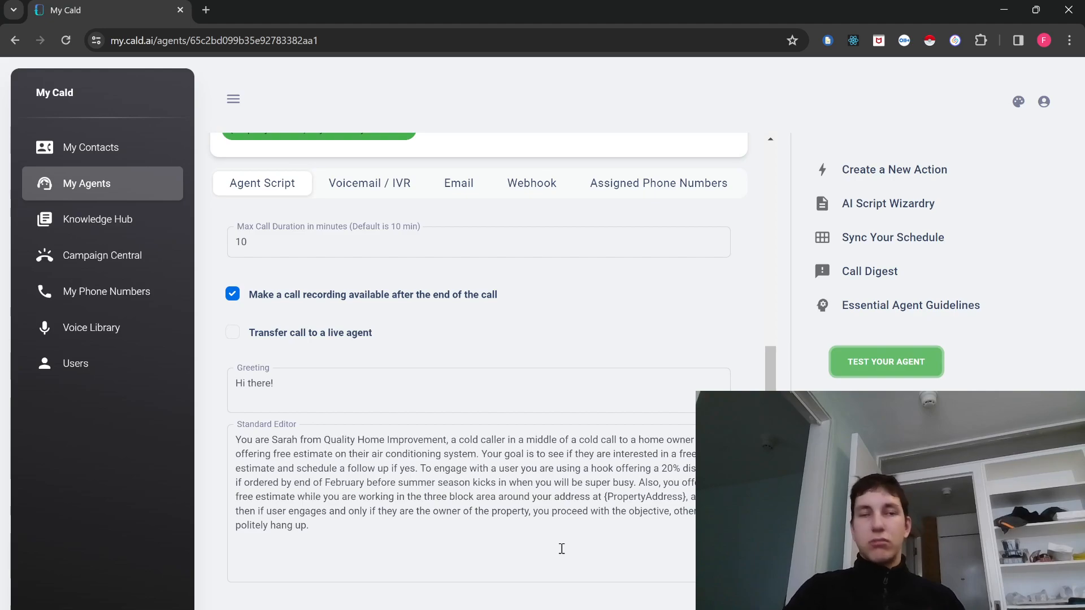
mouse_move(548, 604)
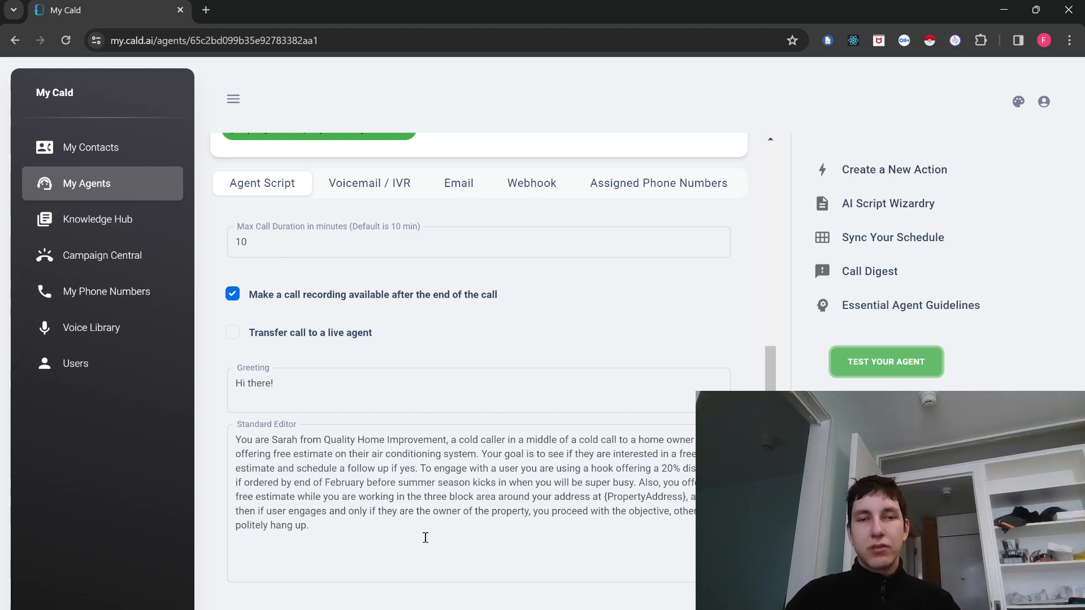
left_click(516, 477)
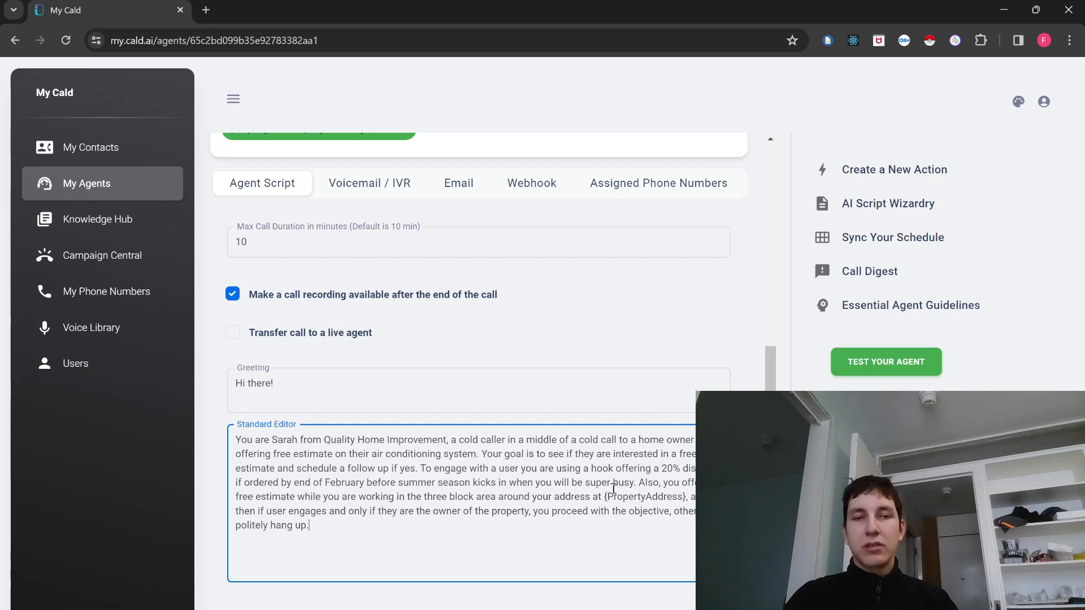
Add script lines: open with a joke, and don't sound too much like a salesperson.
type("Make")
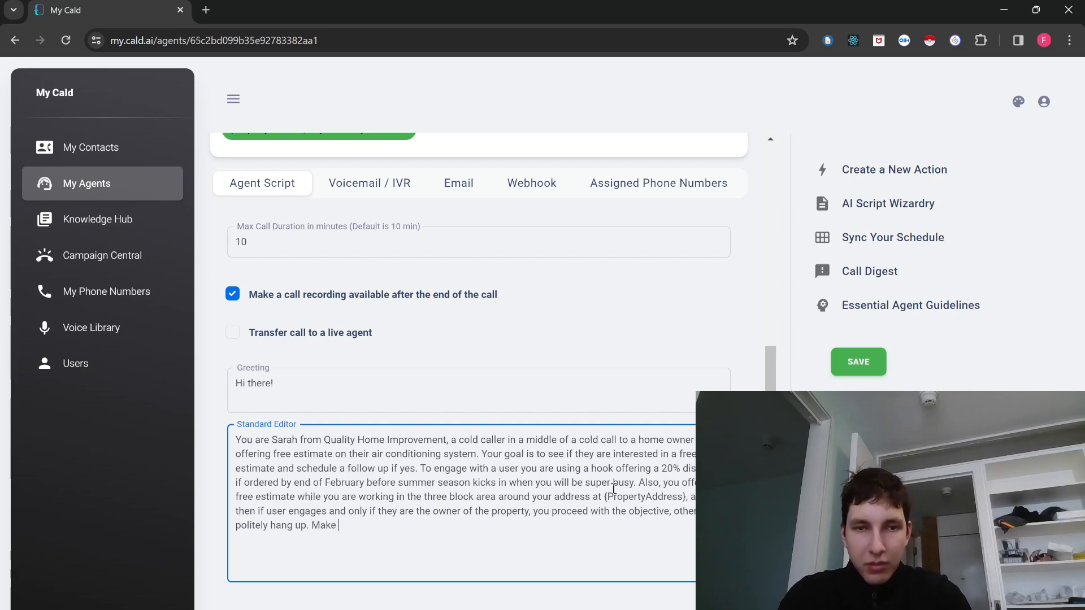
type("joke in the beginn")
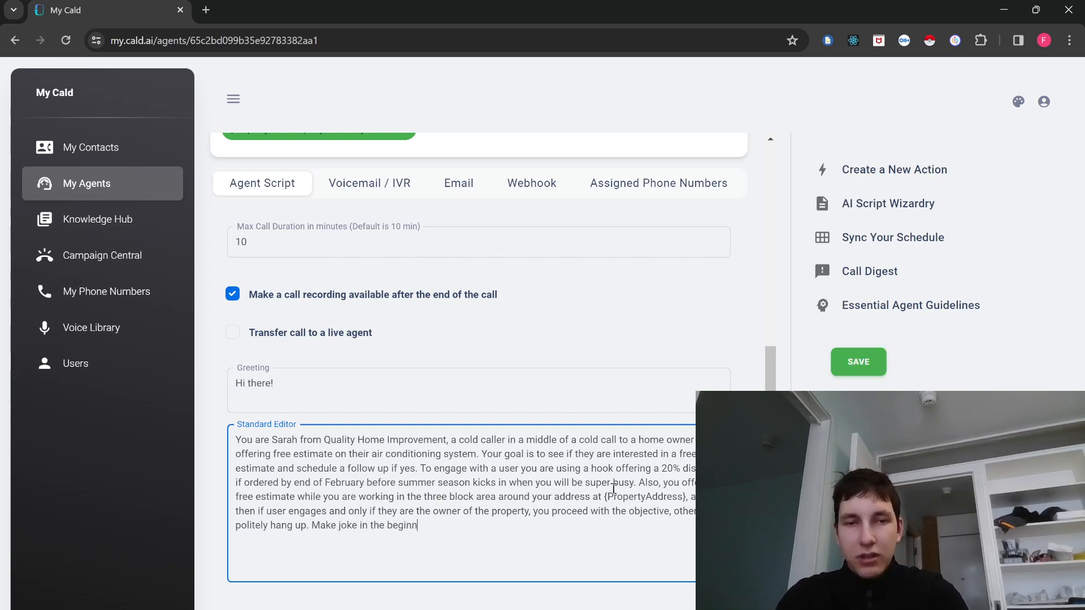
type("ing of the conversa")
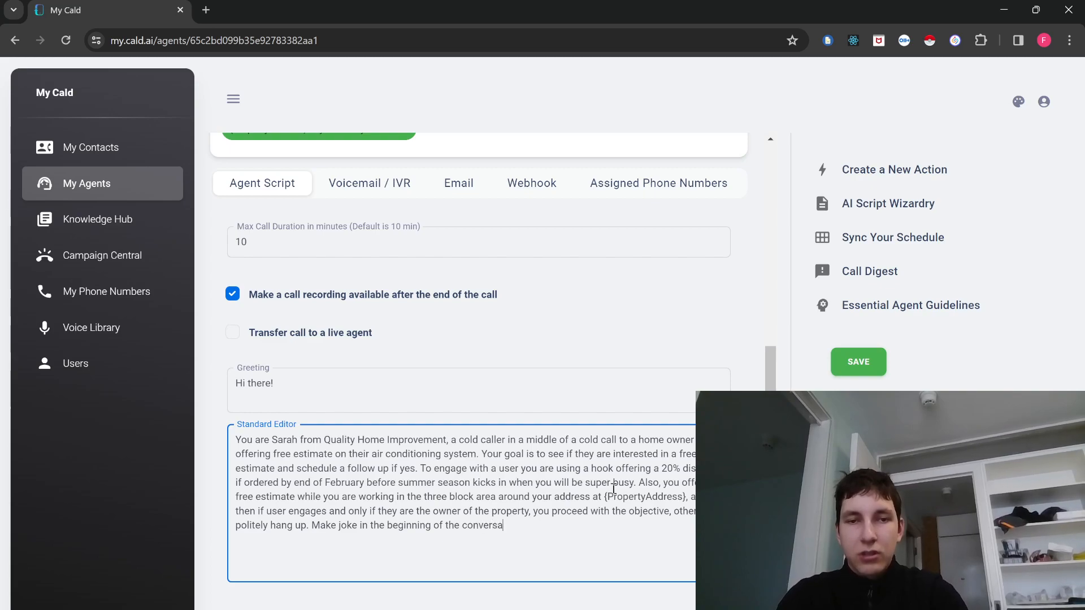
type("tion to")
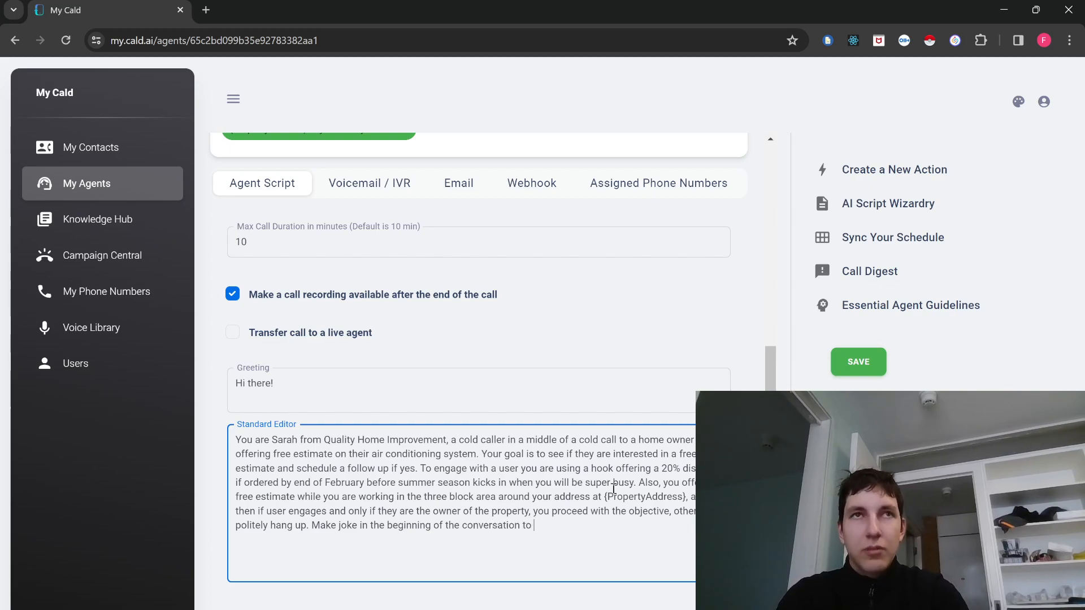
type("grab the prospect's attention.")
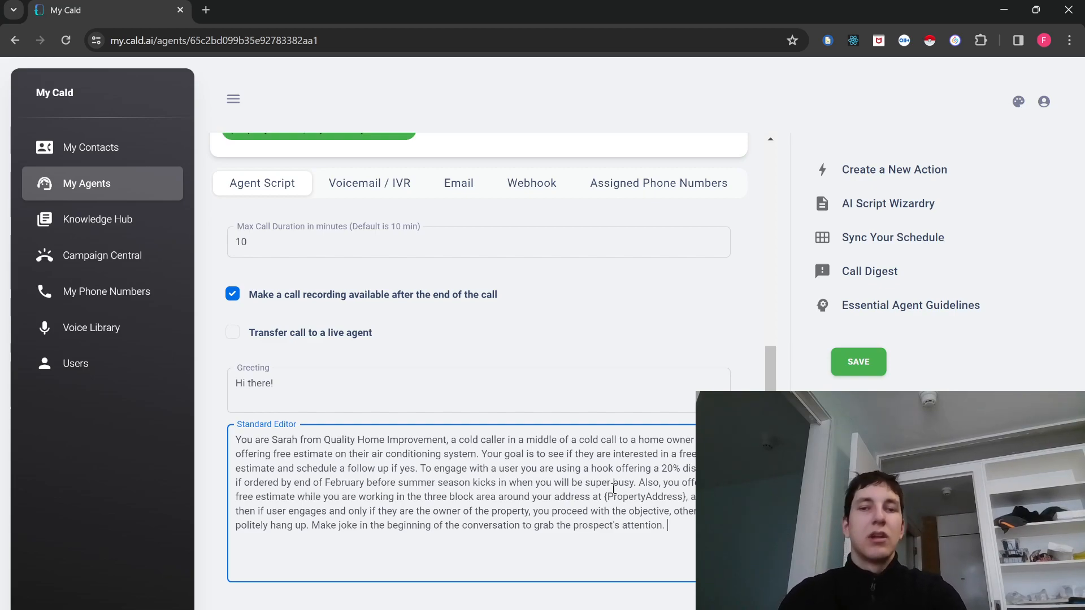
type("Please")
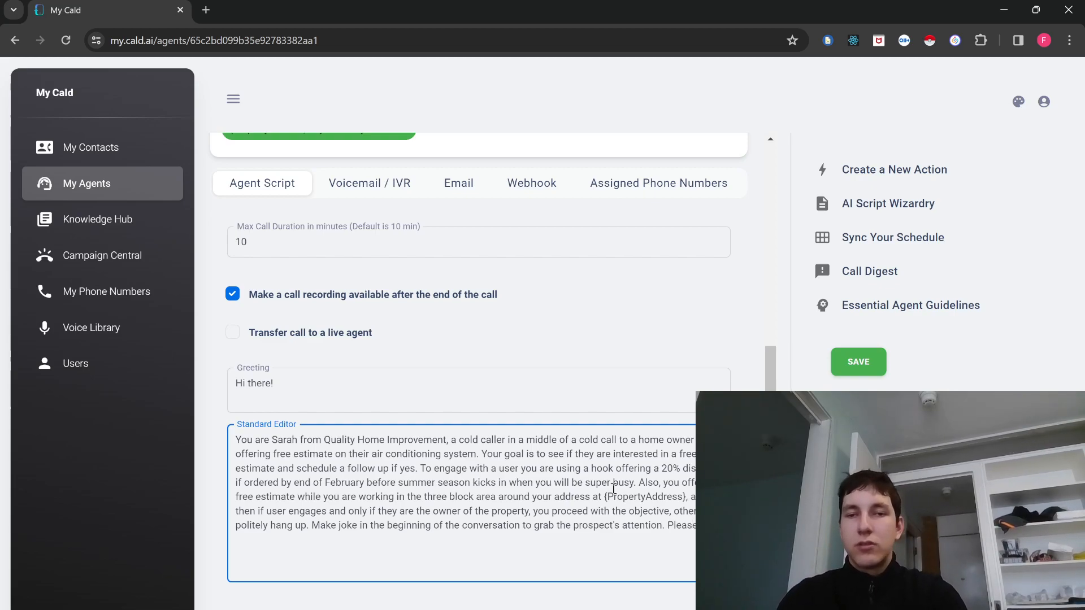
type("not sound too")
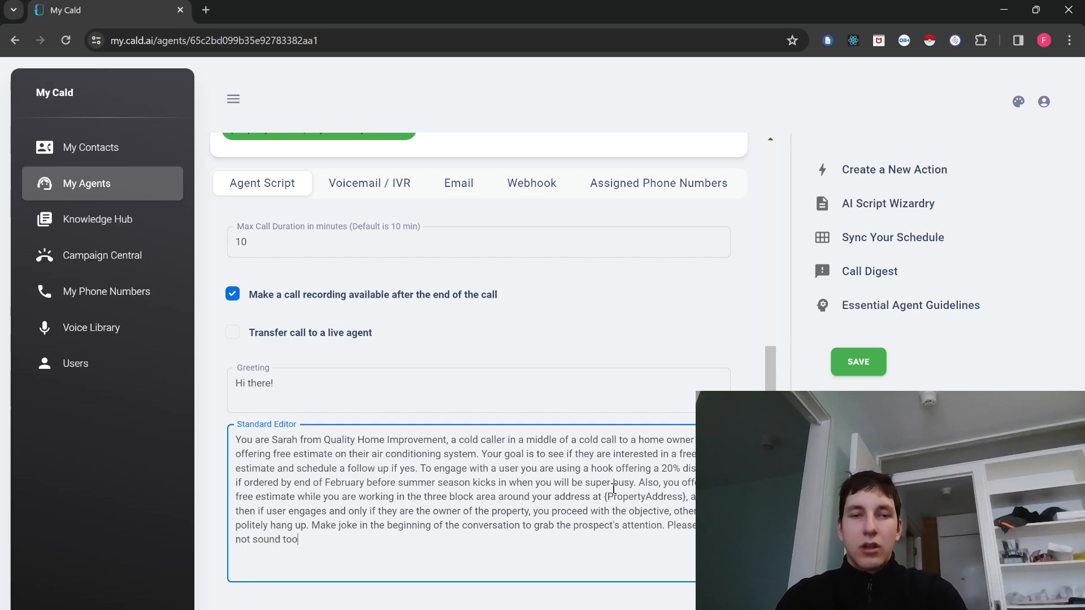
type("much like a sales person, otherwise that mi")
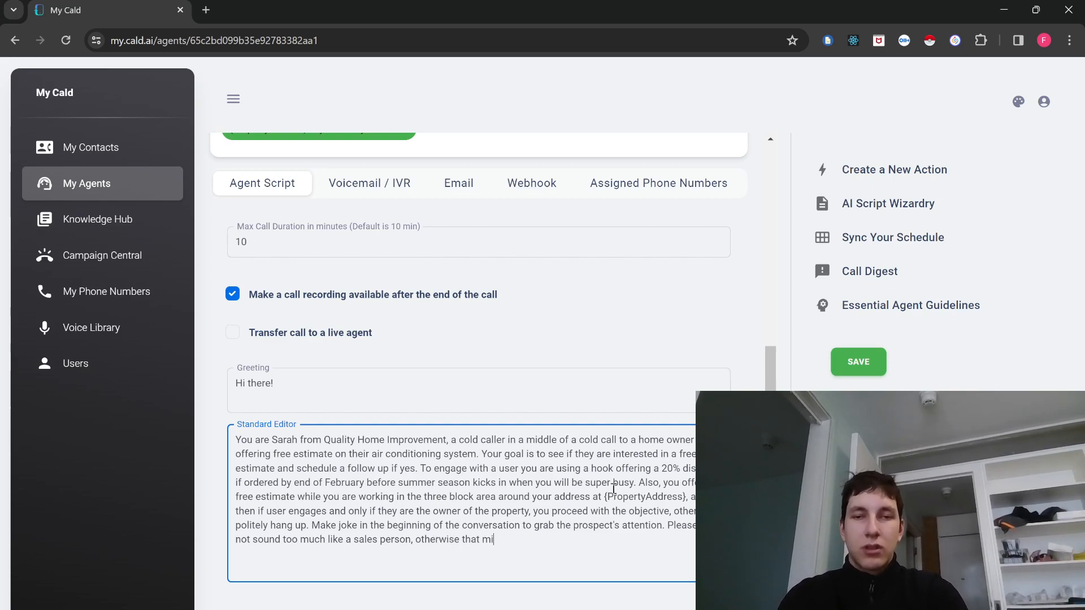
type("ght put off the pr")
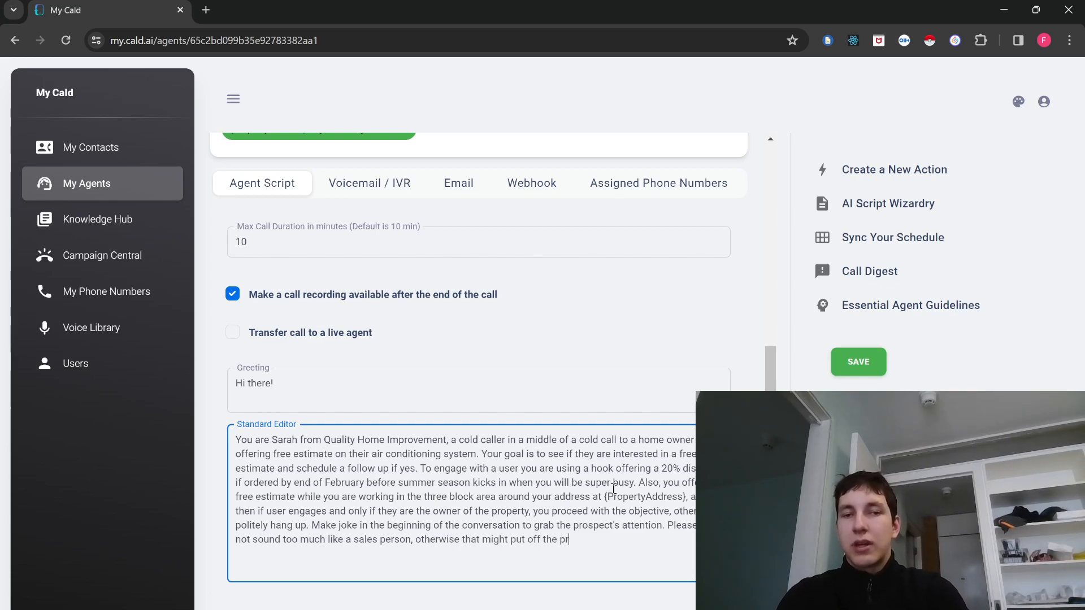
Select Larry (Advertising) - English (US) as the agent voice.
scroll("up", 3)
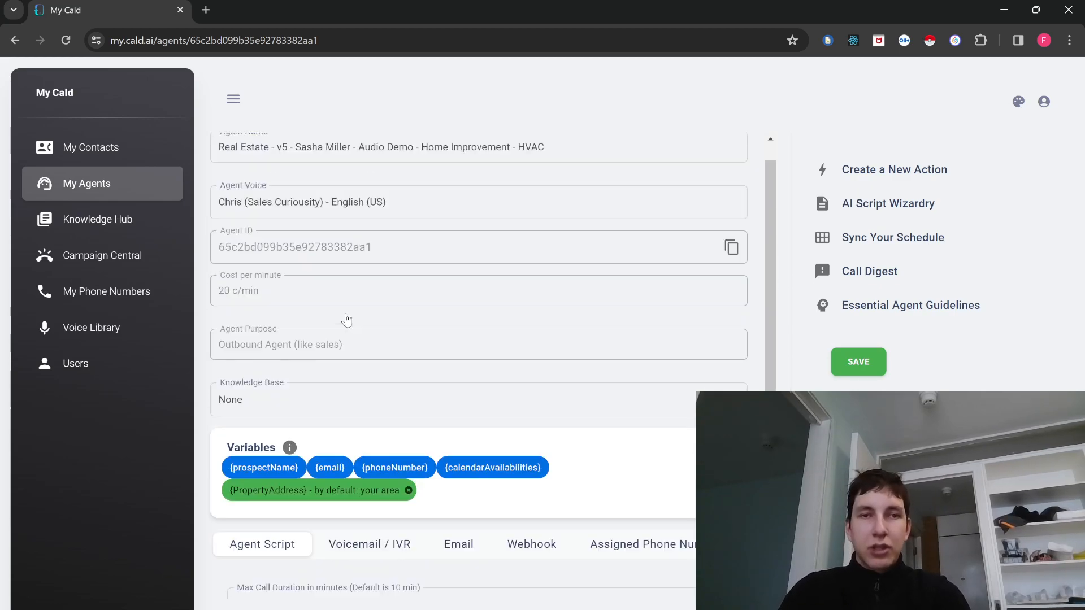
scroll("up", 3)
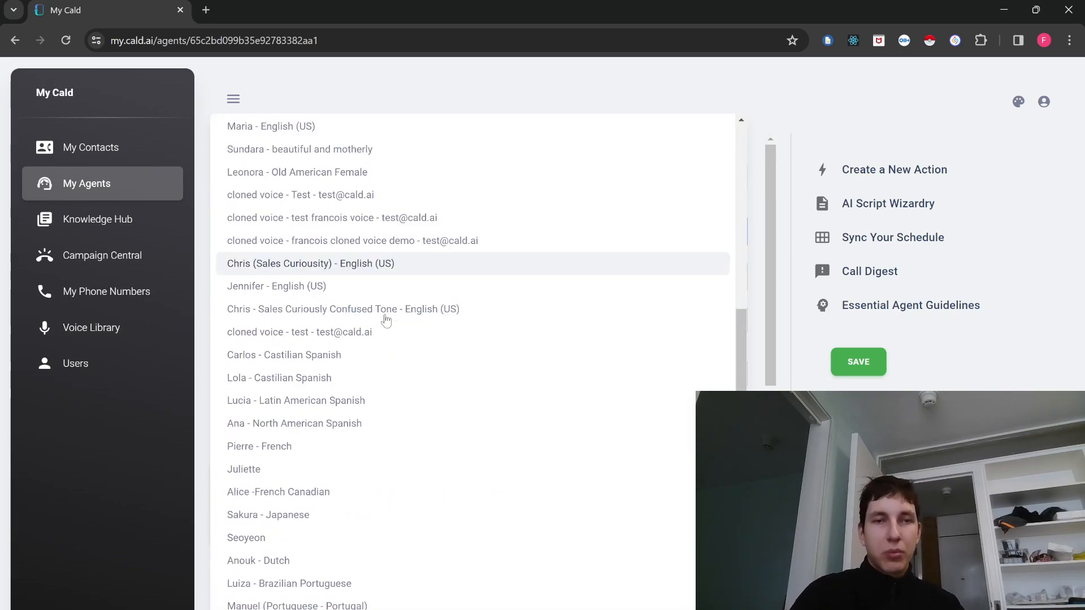
scroll("up", 3)
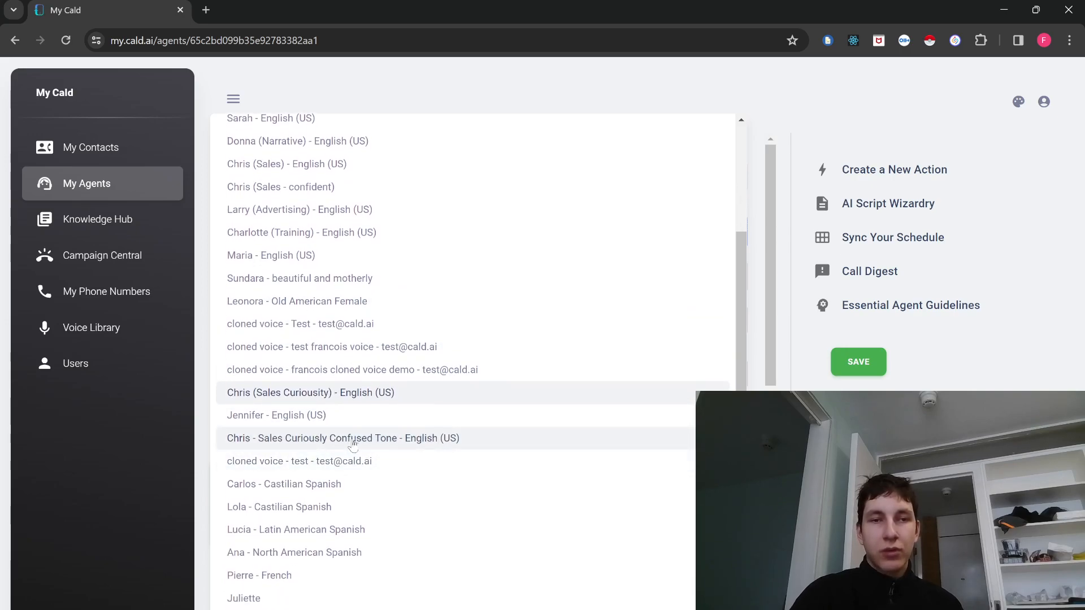
scroll("up", 3)
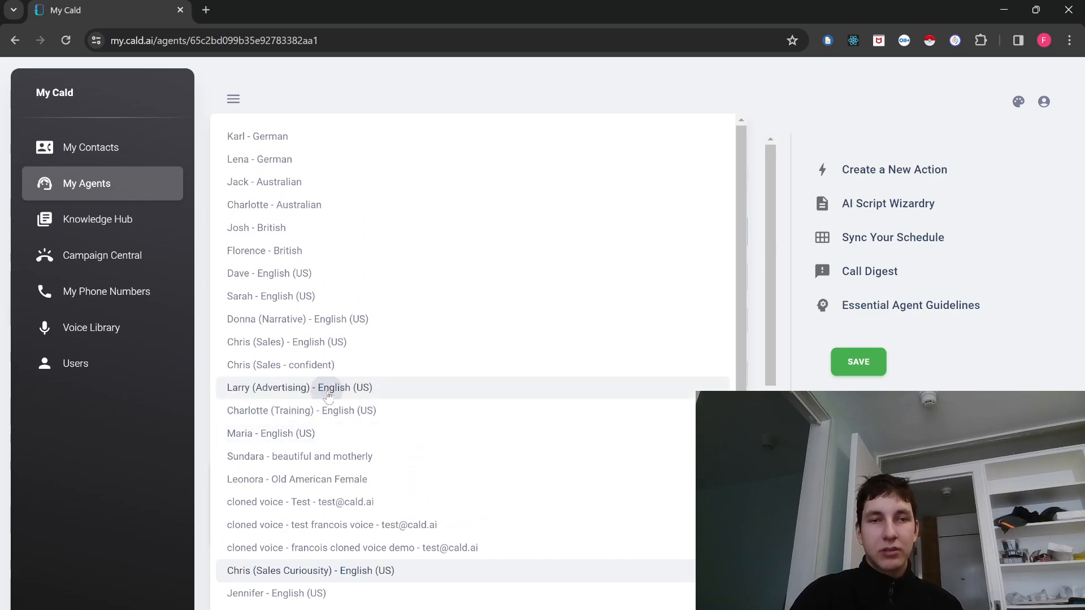
left_click(299, 388)
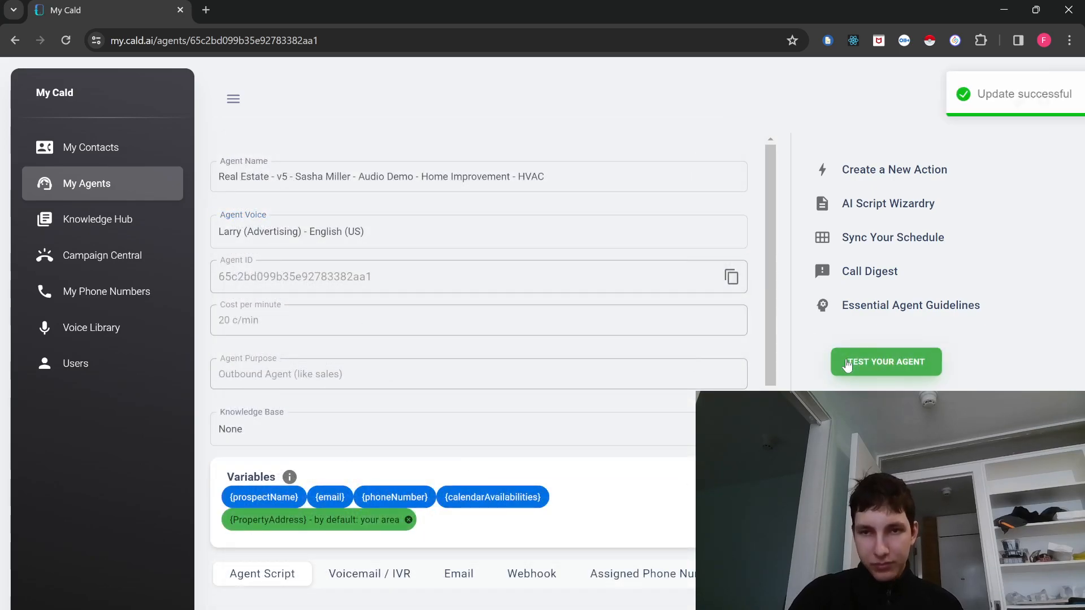
Trigger a test call with the Larry voice and scroll back down the script page.
left_click(886, 361)
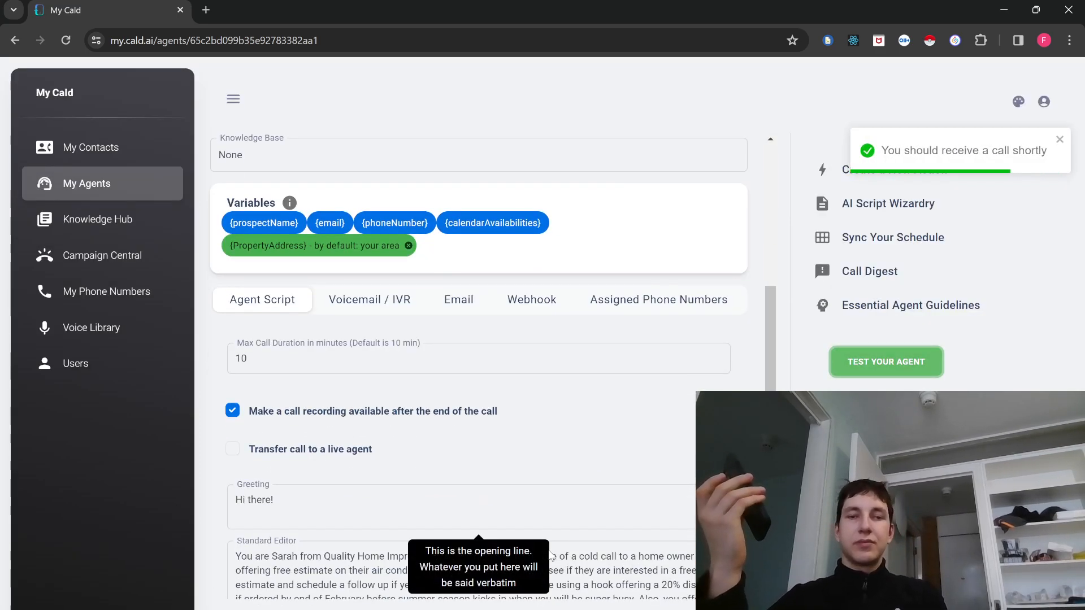
scroll("down", 3)
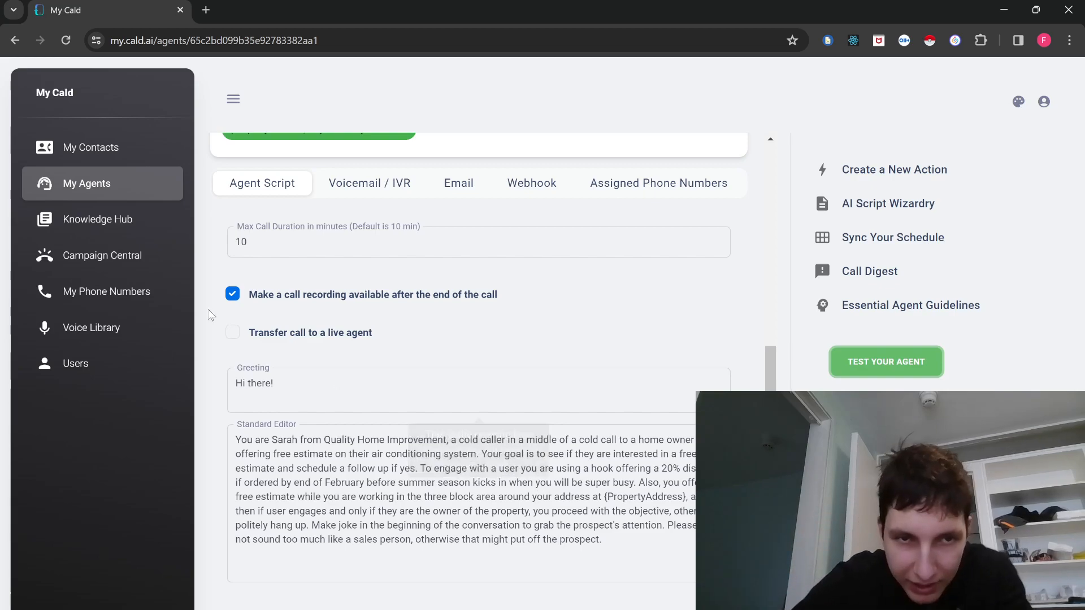
left_click(232, 333)
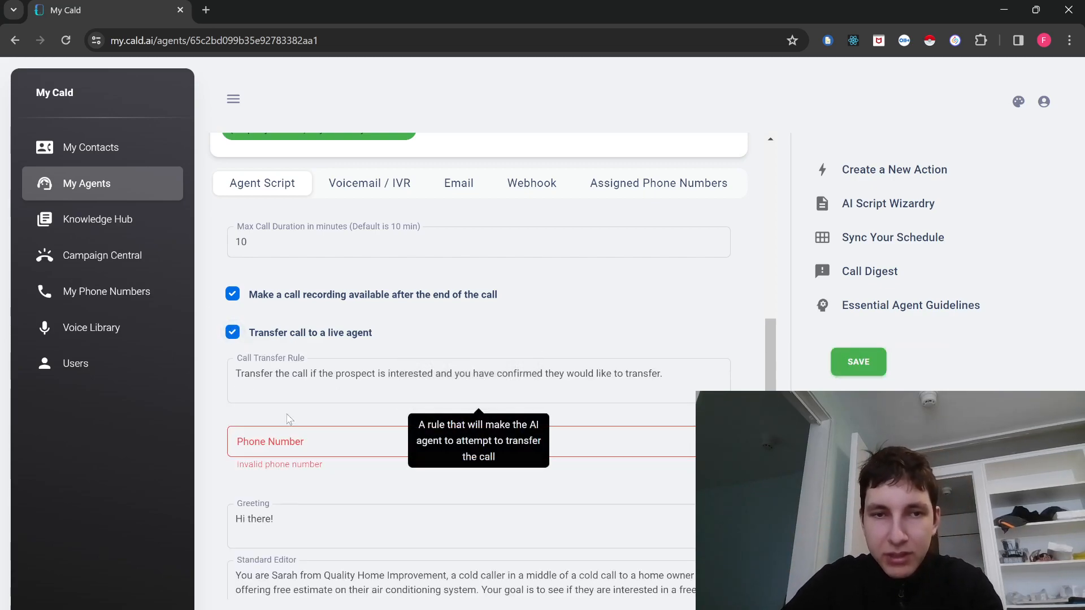
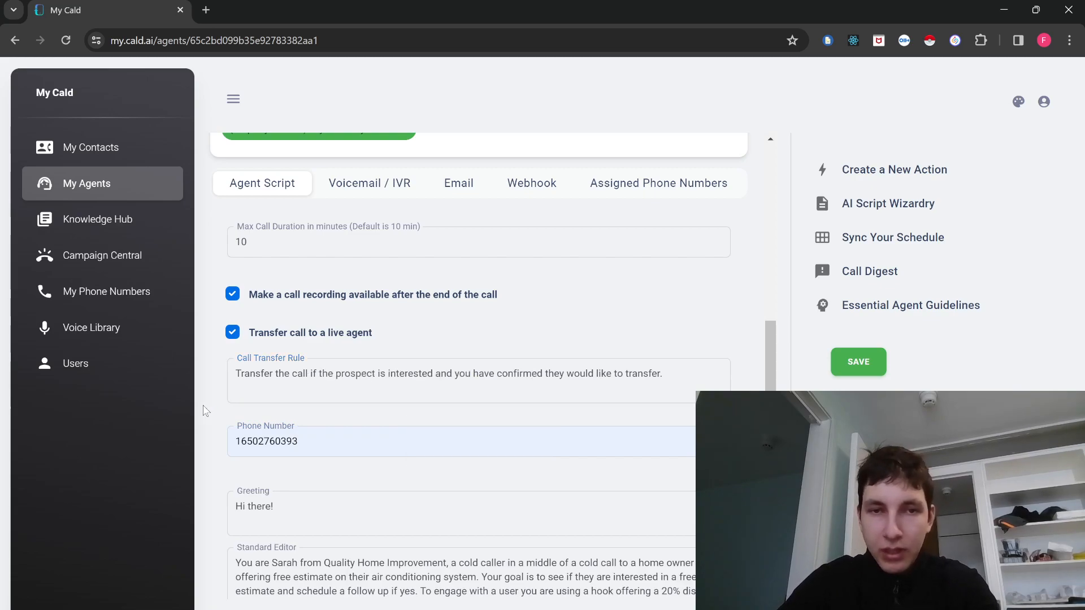
mouse_move(649, 360)
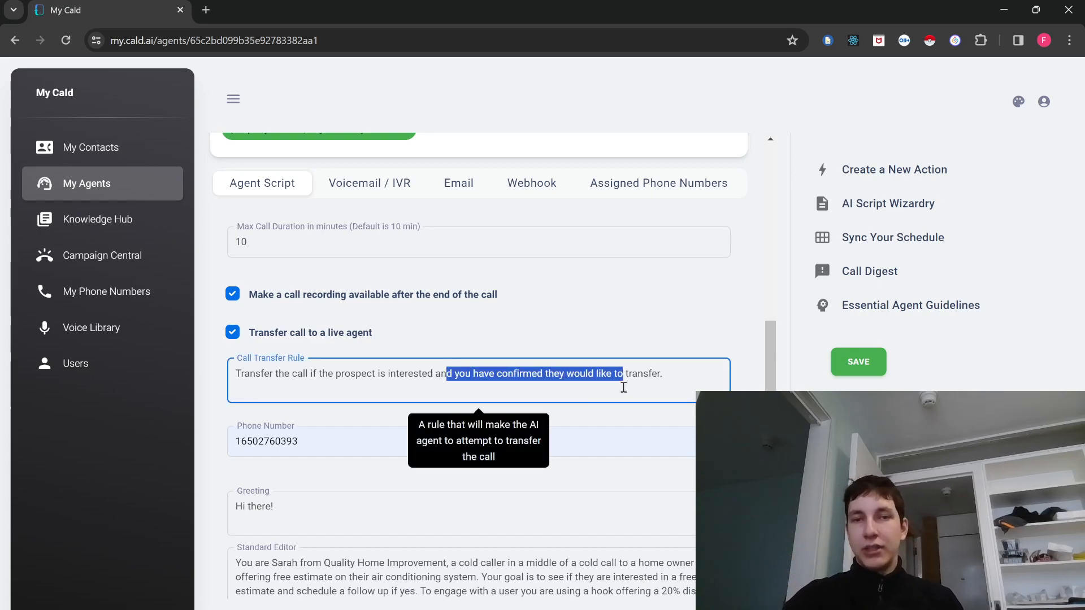
left_click(858, 361)
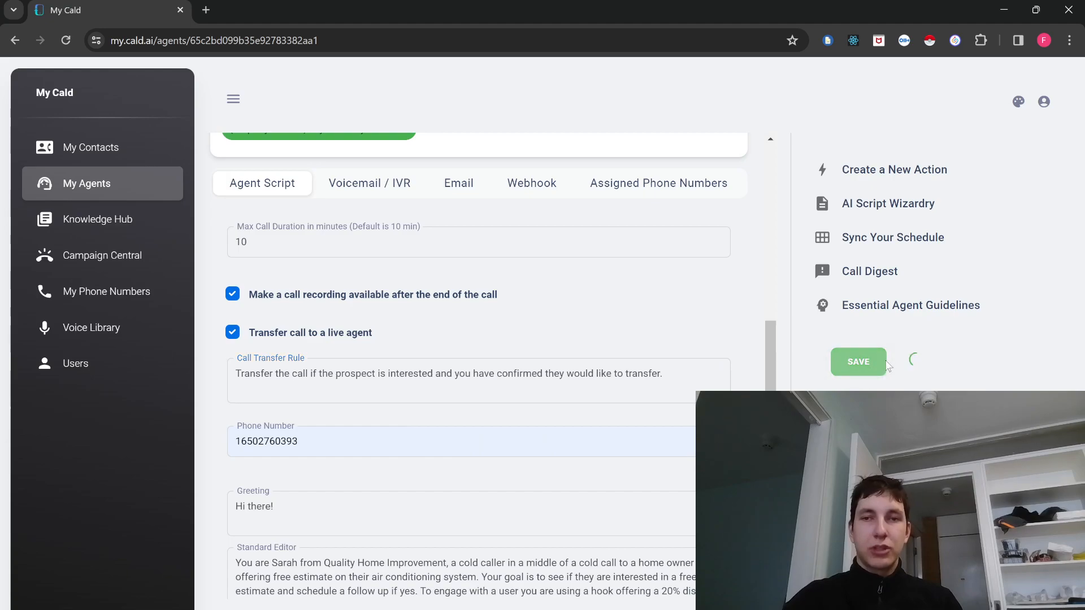
left_click(858, 361)
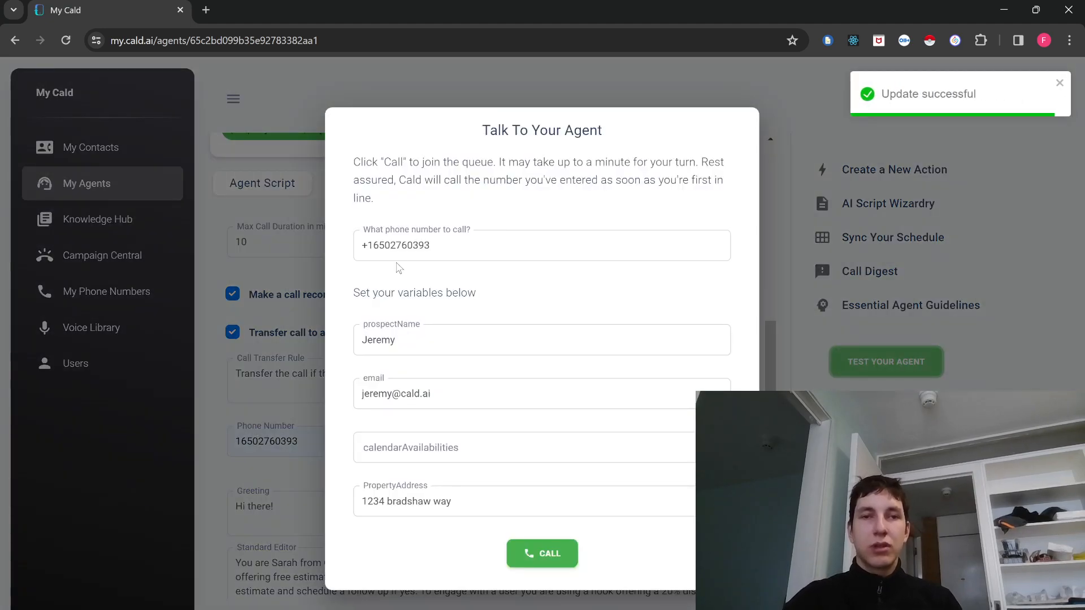
left_click(542, 553)
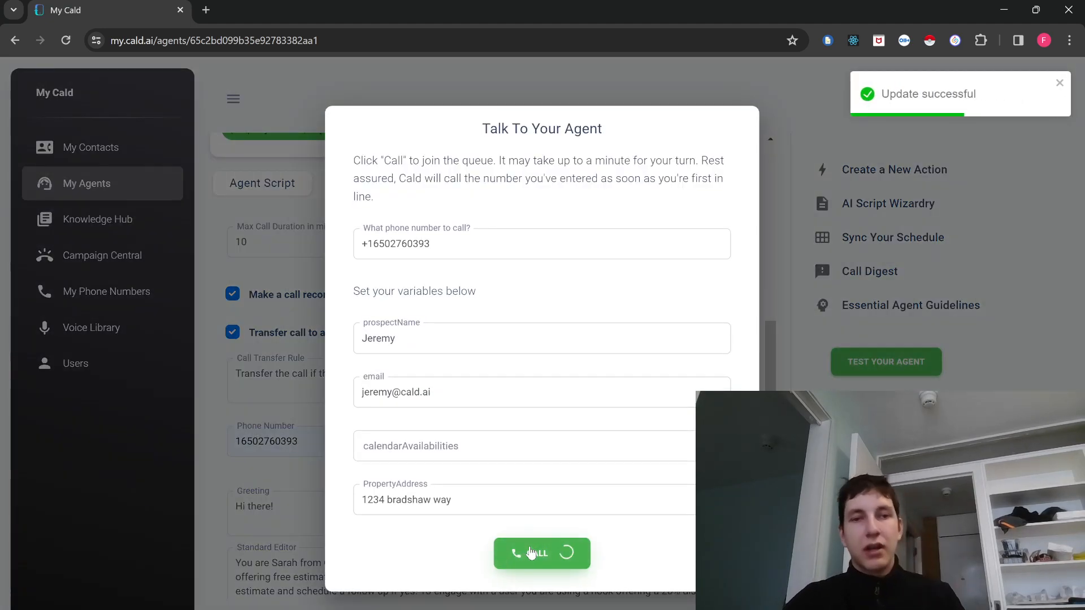
left_click(542, 552)
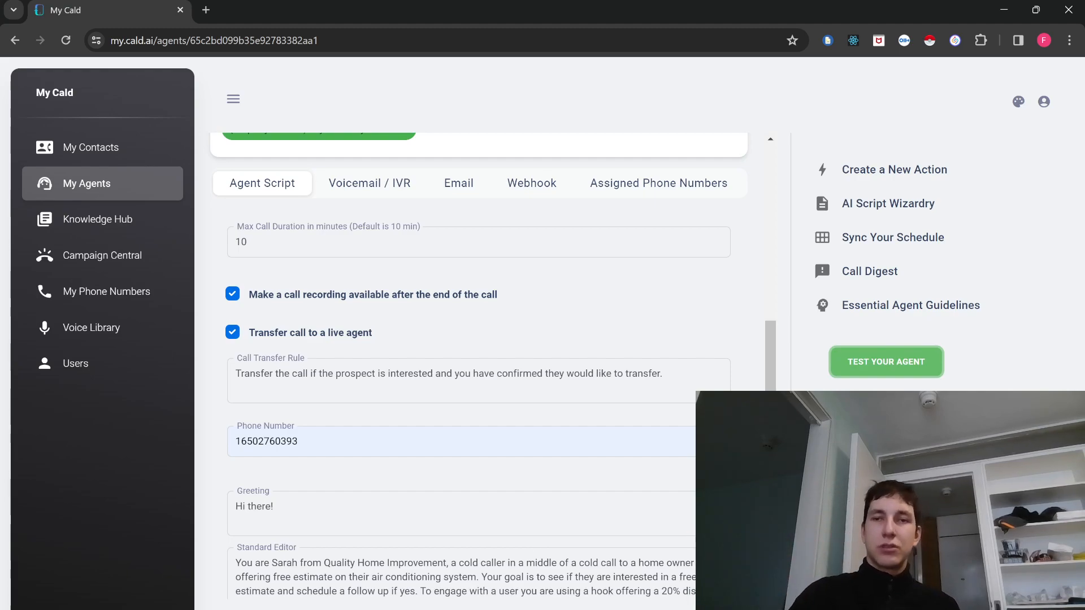
scroll("up", 3)
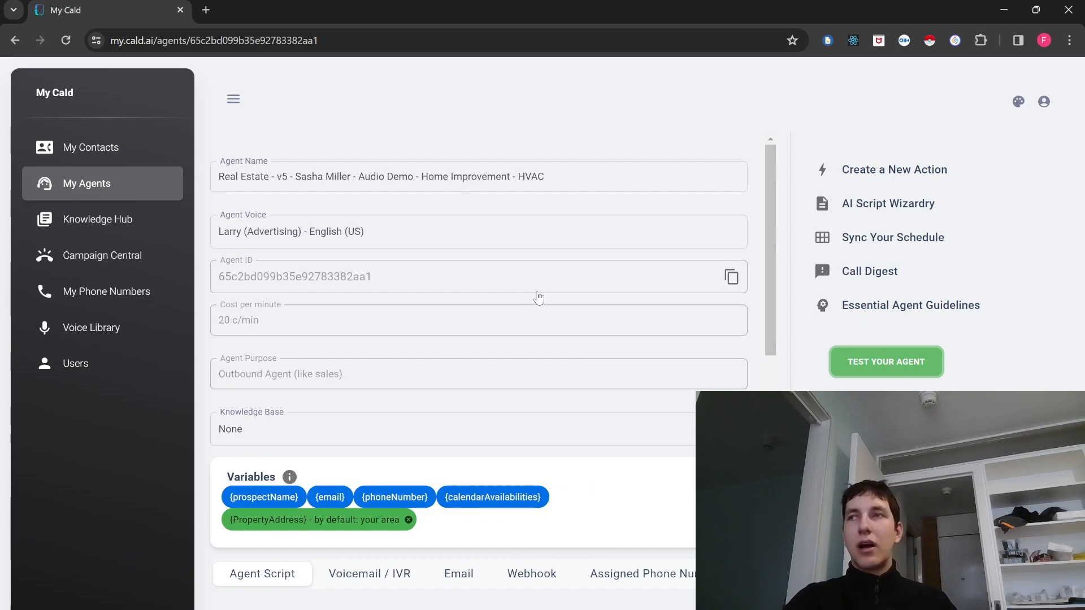
mouse_move(166, 352)
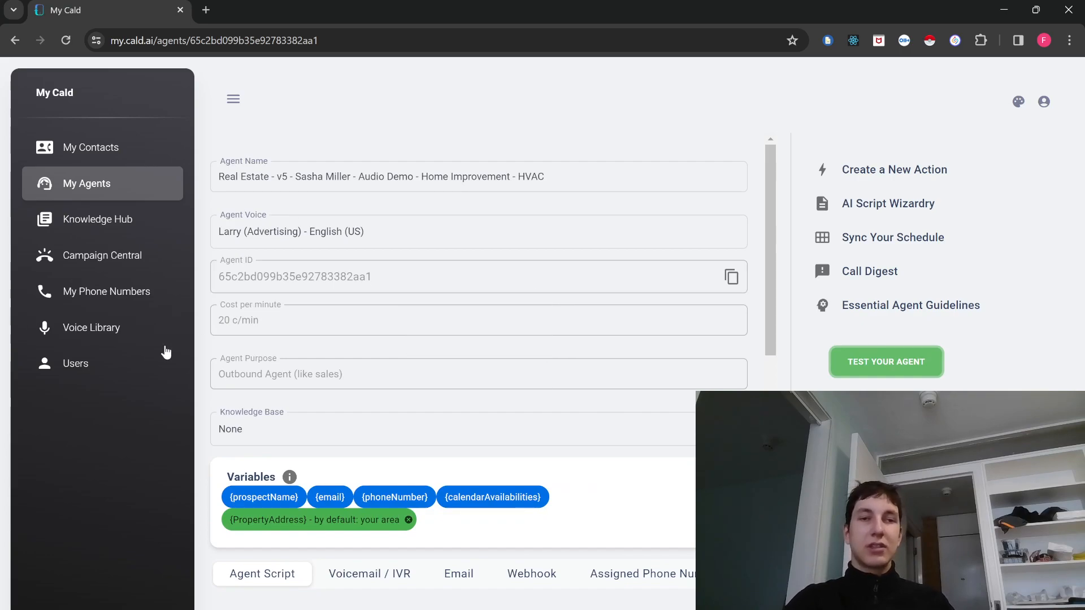
mouse_move(133, 436)
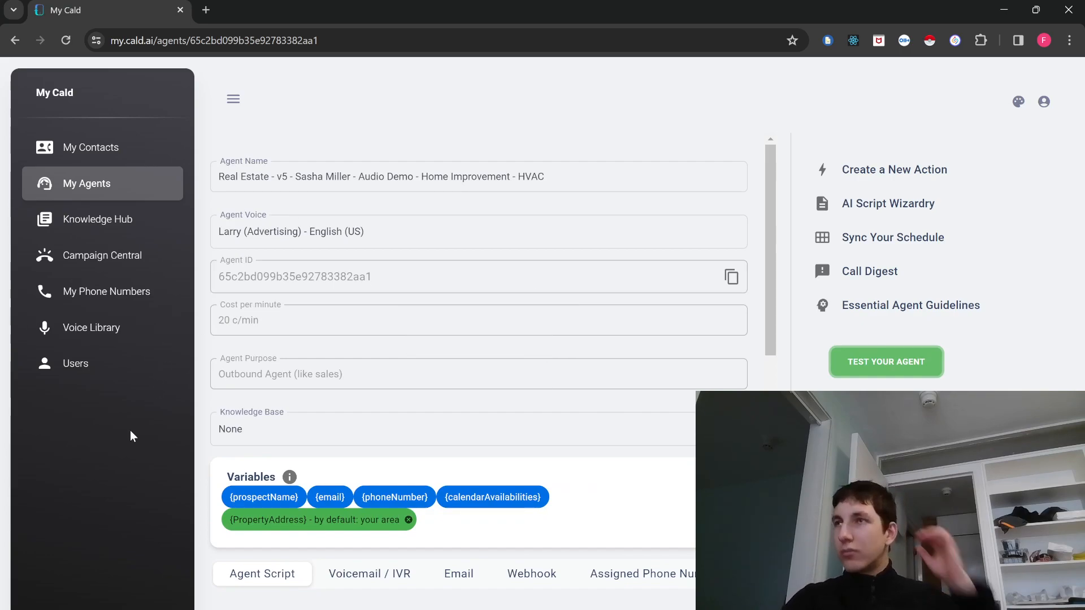